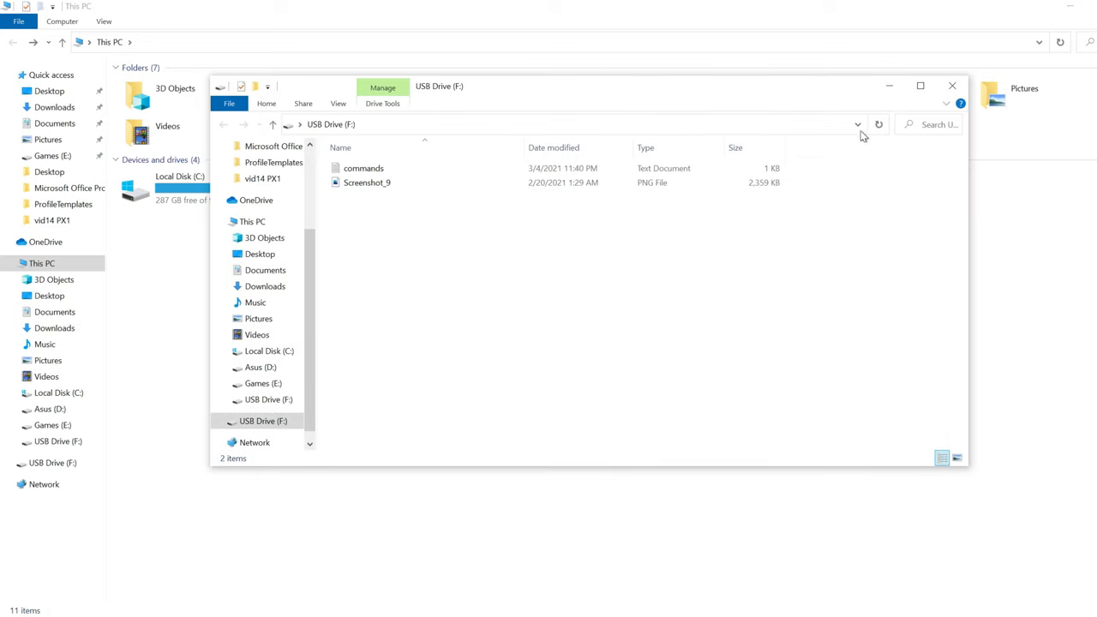
Close the USB Drive (F:) window to return to This PC with its drives.
click(952, 86)
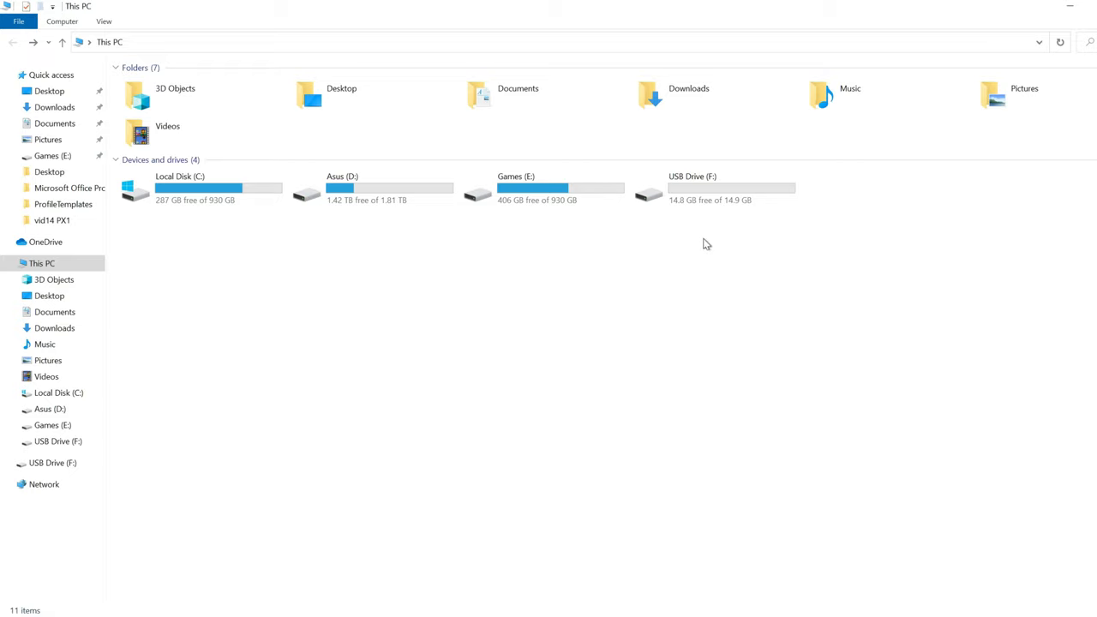
right_click(717, 187)
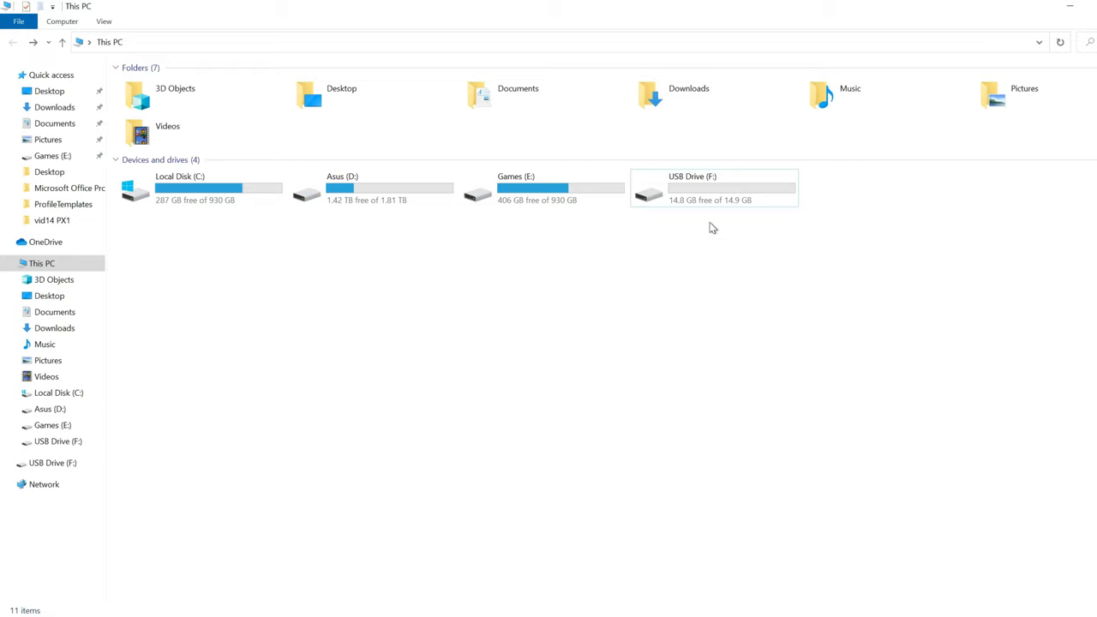
mouse_move(744, 247)
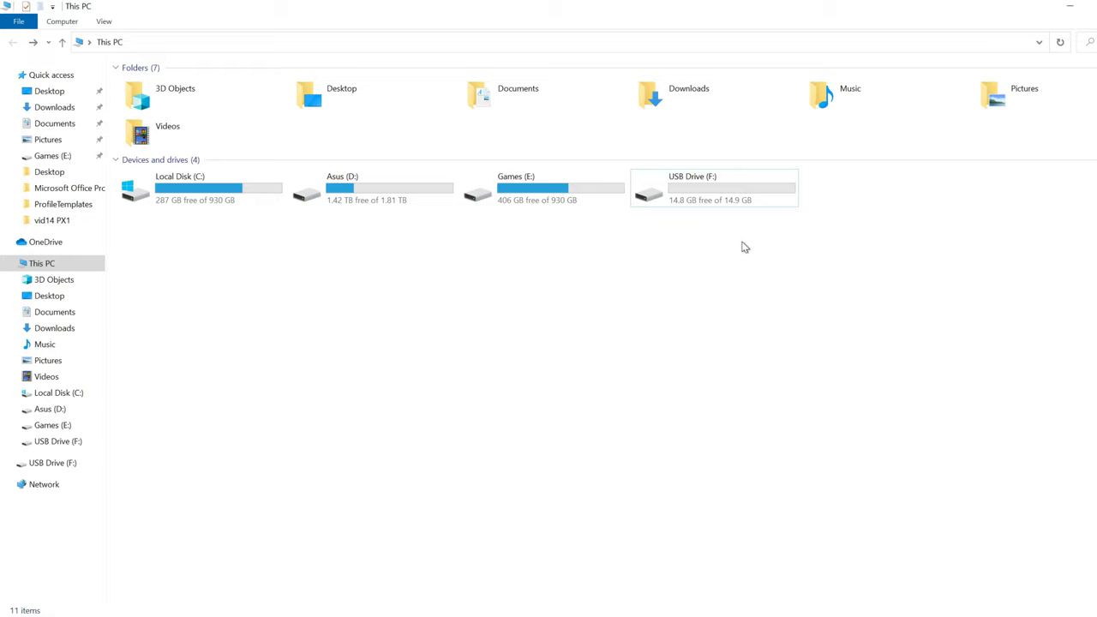
Bring up Format for USB Drive (F:) and restore device defaults (FAT32, default allocation size).
right_click(713, 187)
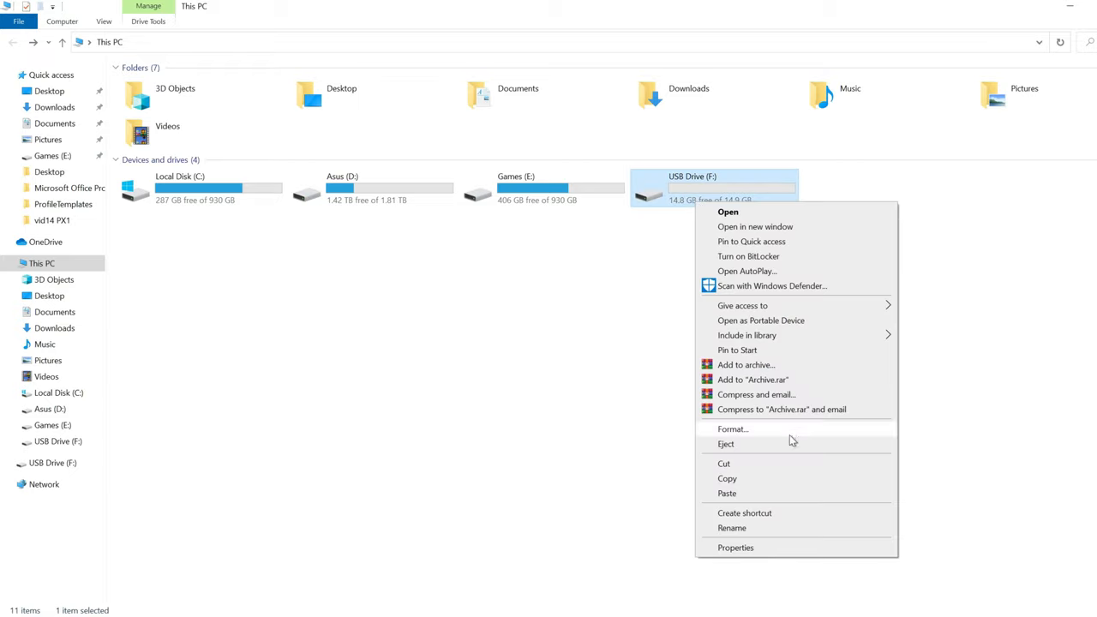
click(734, 428)
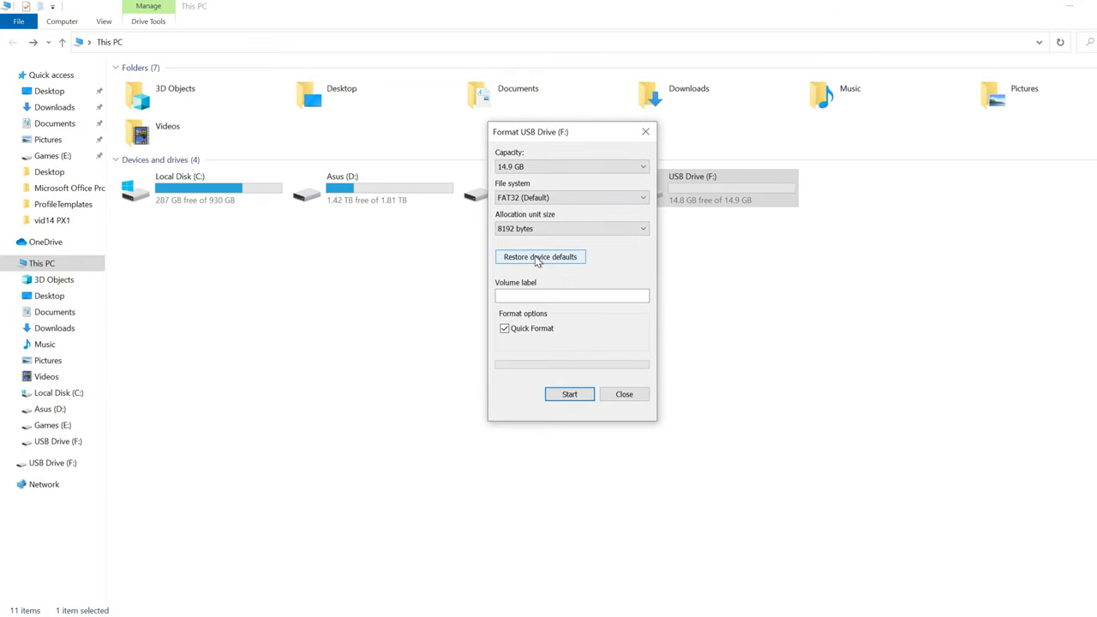
click(540, 257)
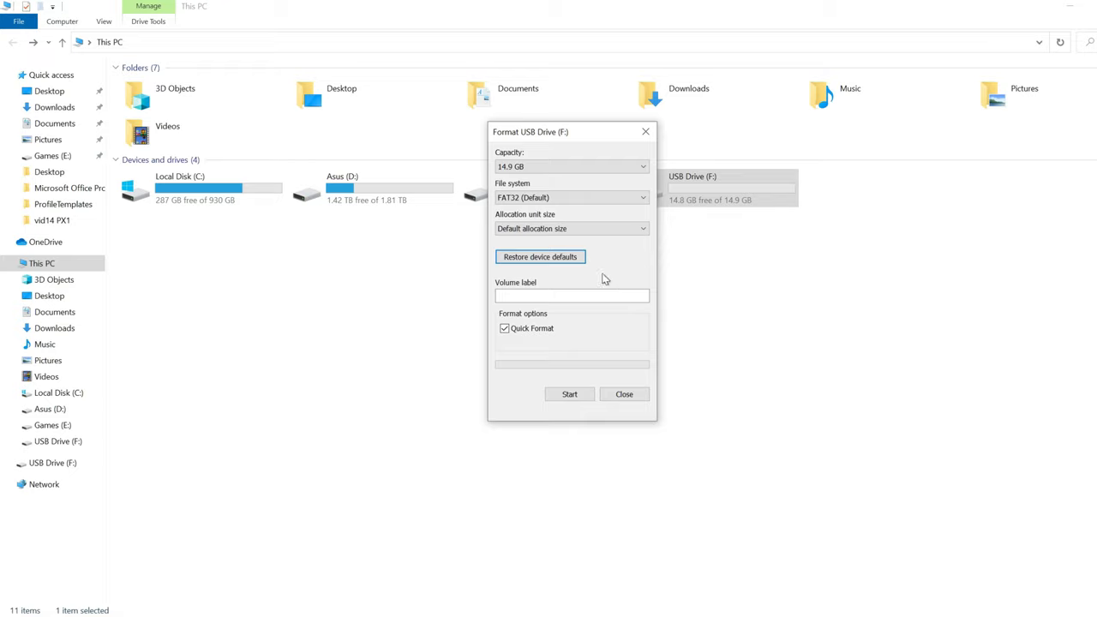
mouse_move(518, 262)
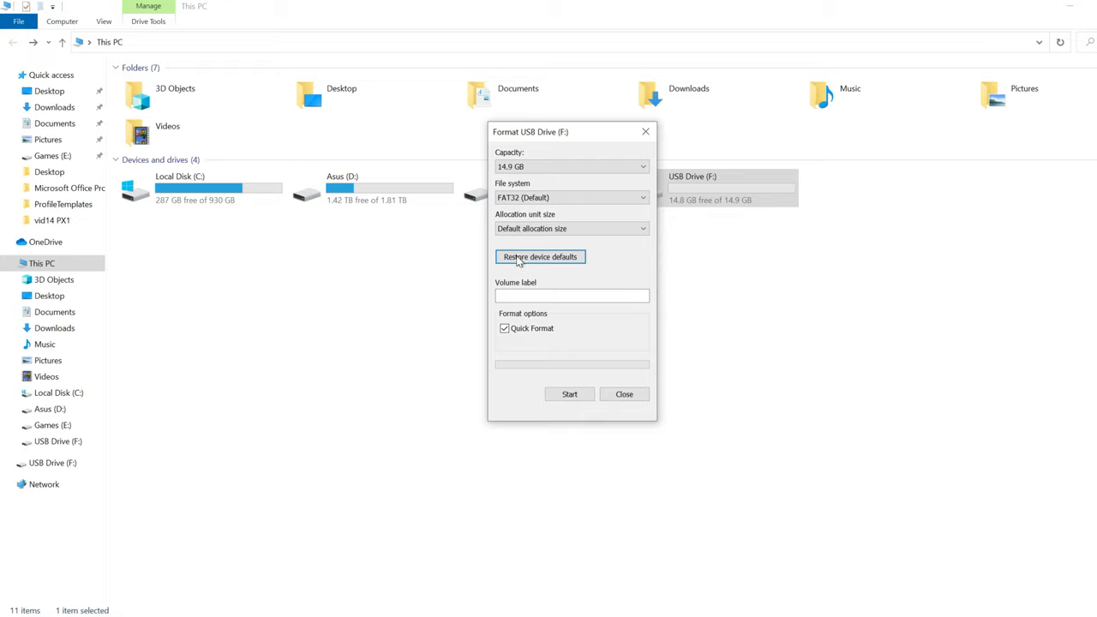
mouse_move(528, 260)
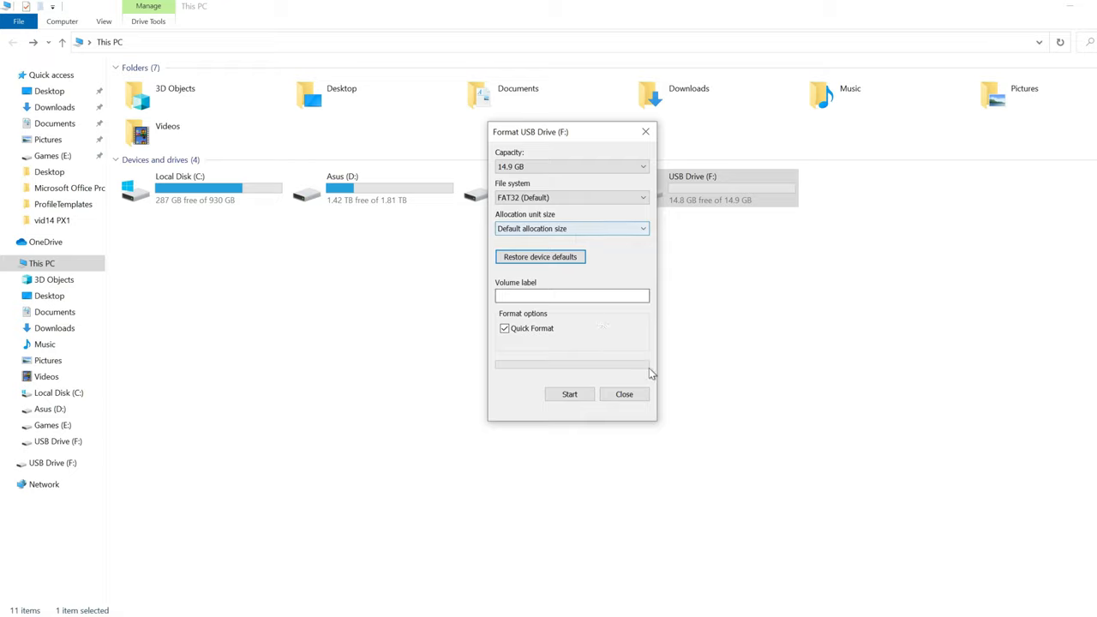
Run the quick format, accept the erase warning and acknowledge Format Complete.
click(569, 392)
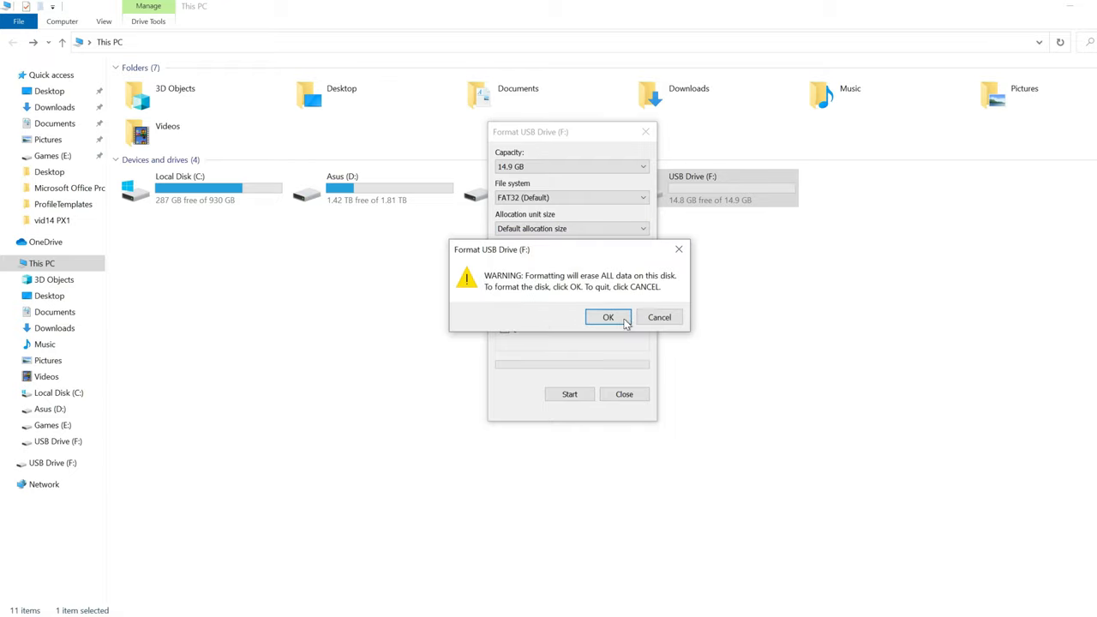
click(607, 317)
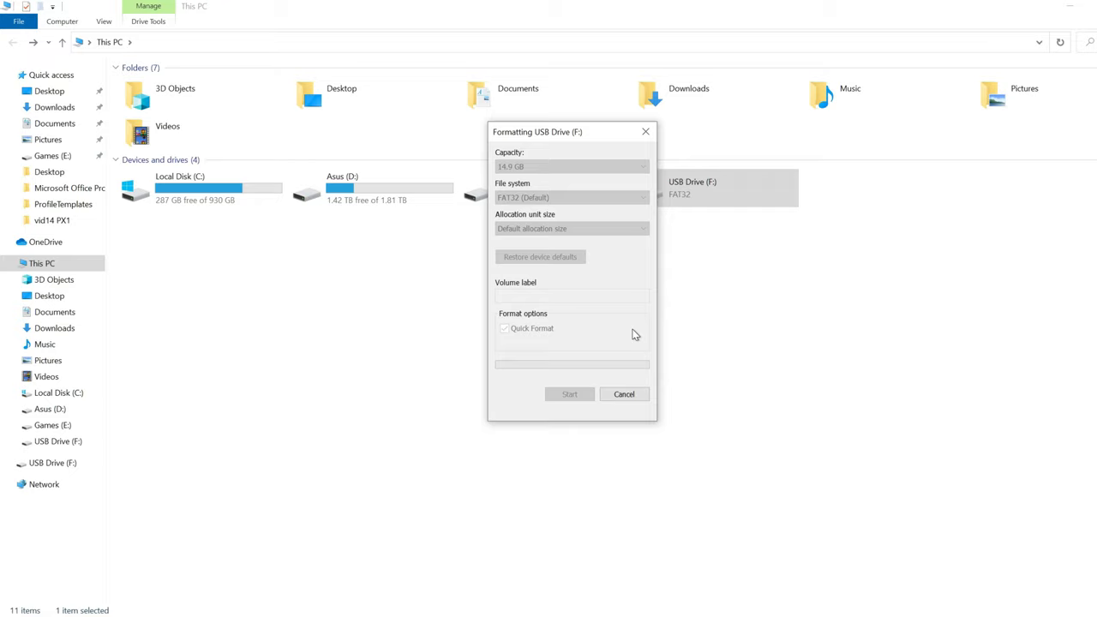
click(569, 393)
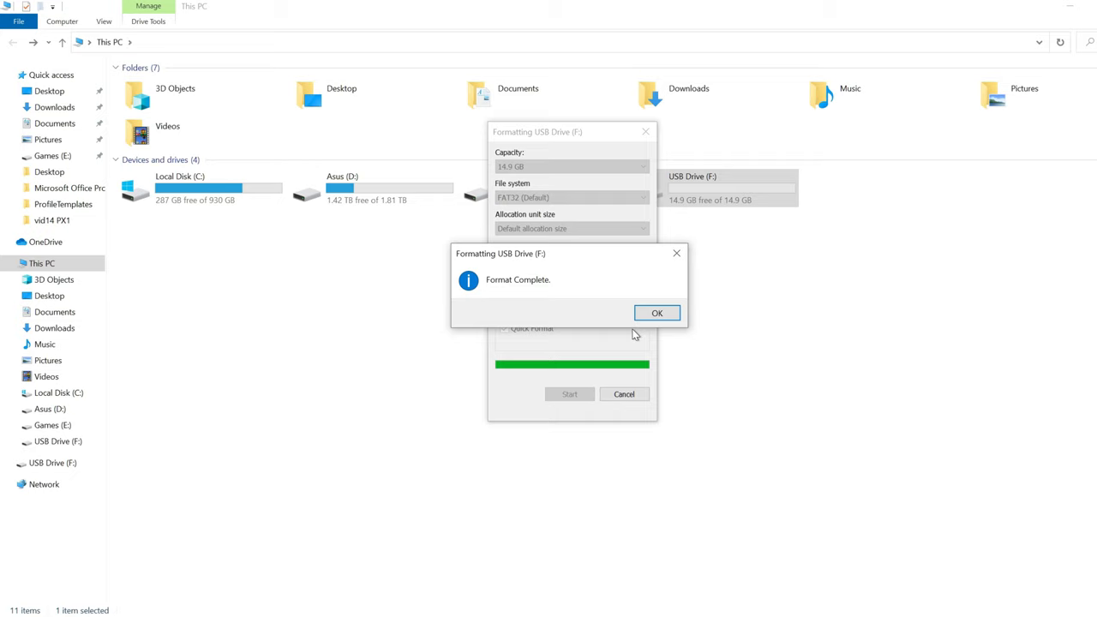
click(656, 312)
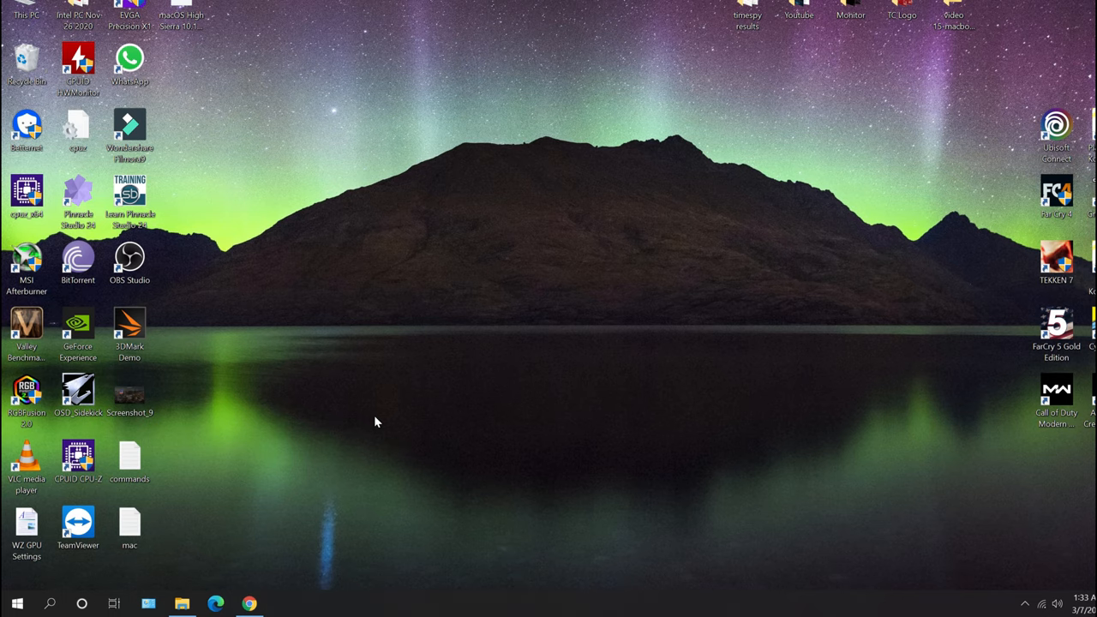
mouse_move(17, 603)
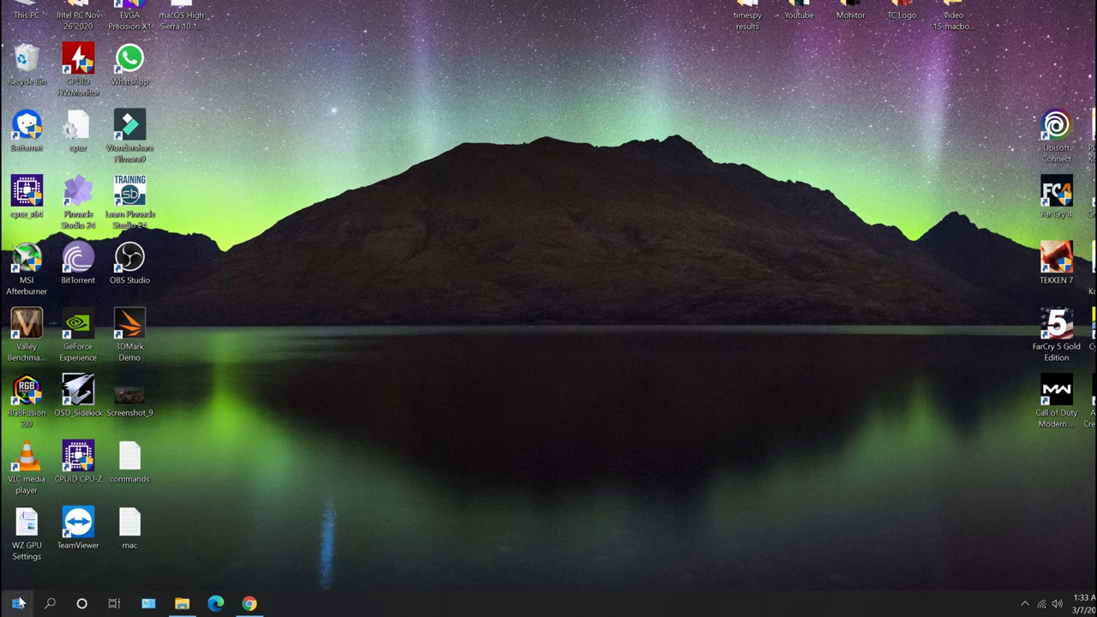
Search the Start menu for cmd to launch Command Prompt as administrator.
click(16, 604)
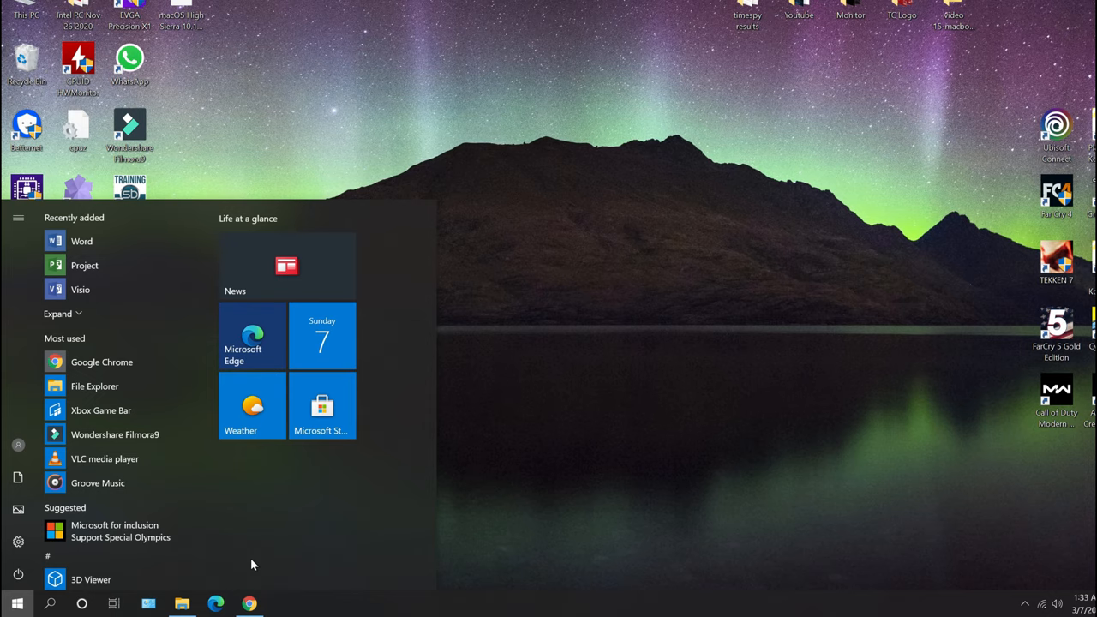
text(cm)
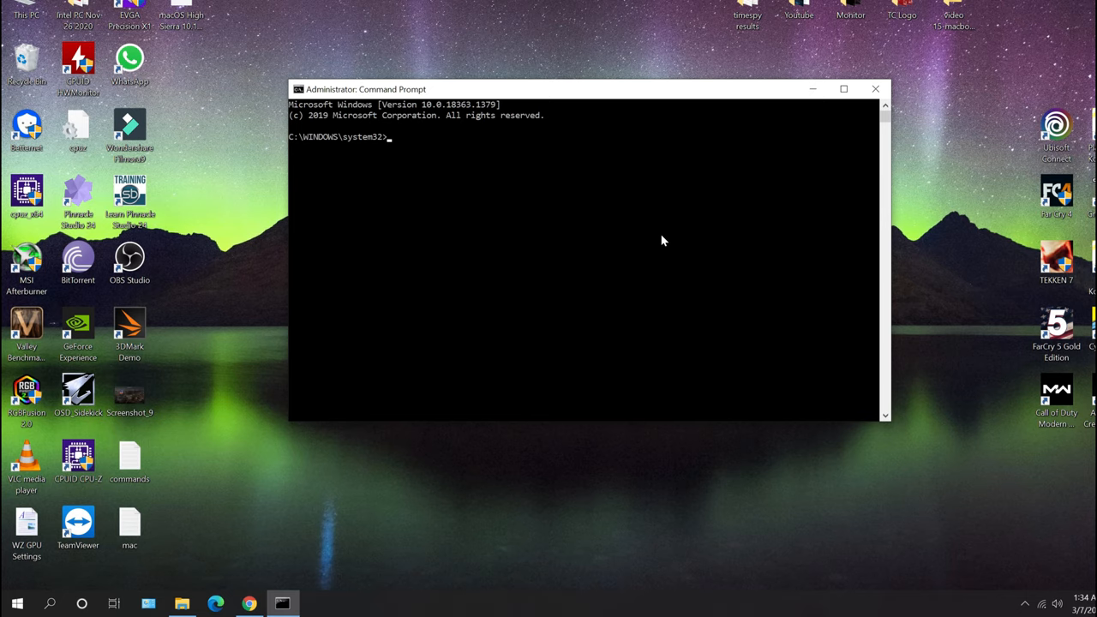
Run diskpart and list disk, showing the 14 GB USB drive as Disk 3.
text(diskpart)
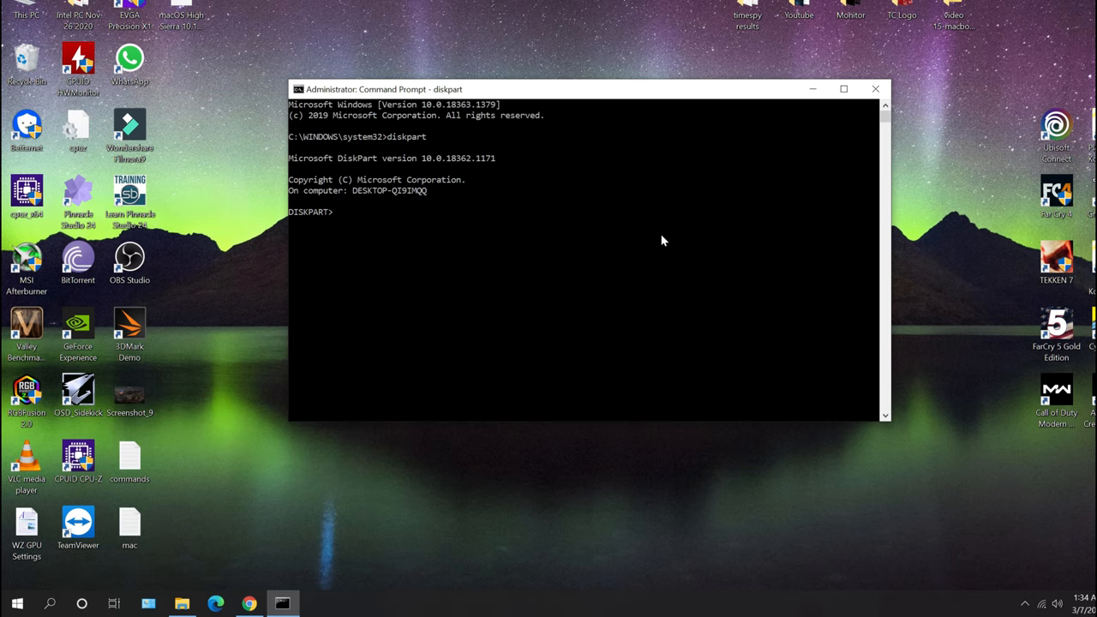
text(list disk)
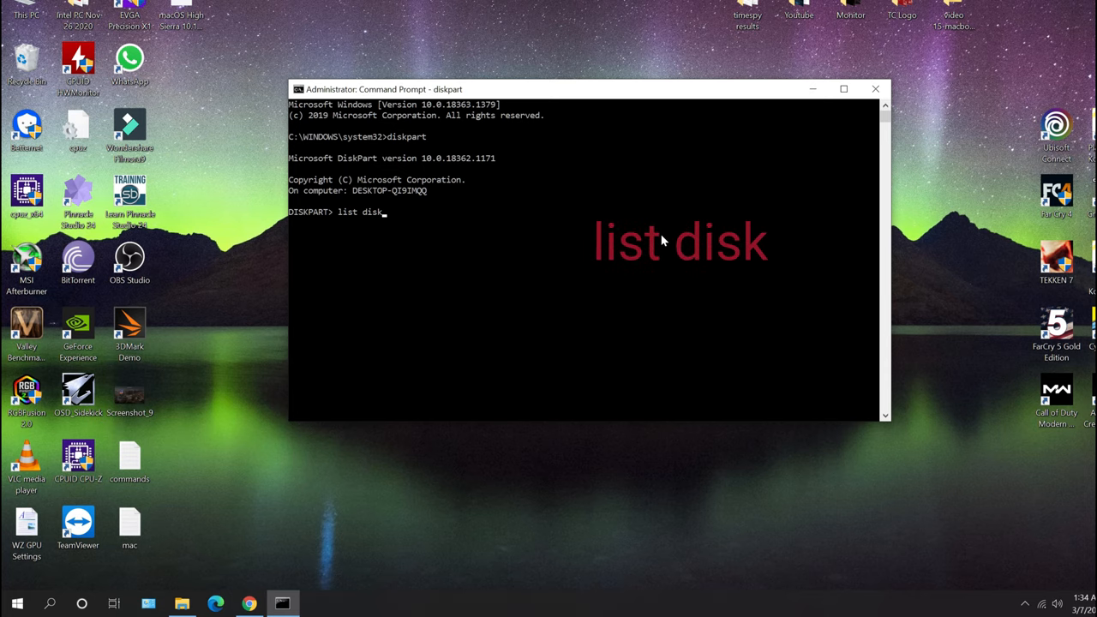
key(Return)
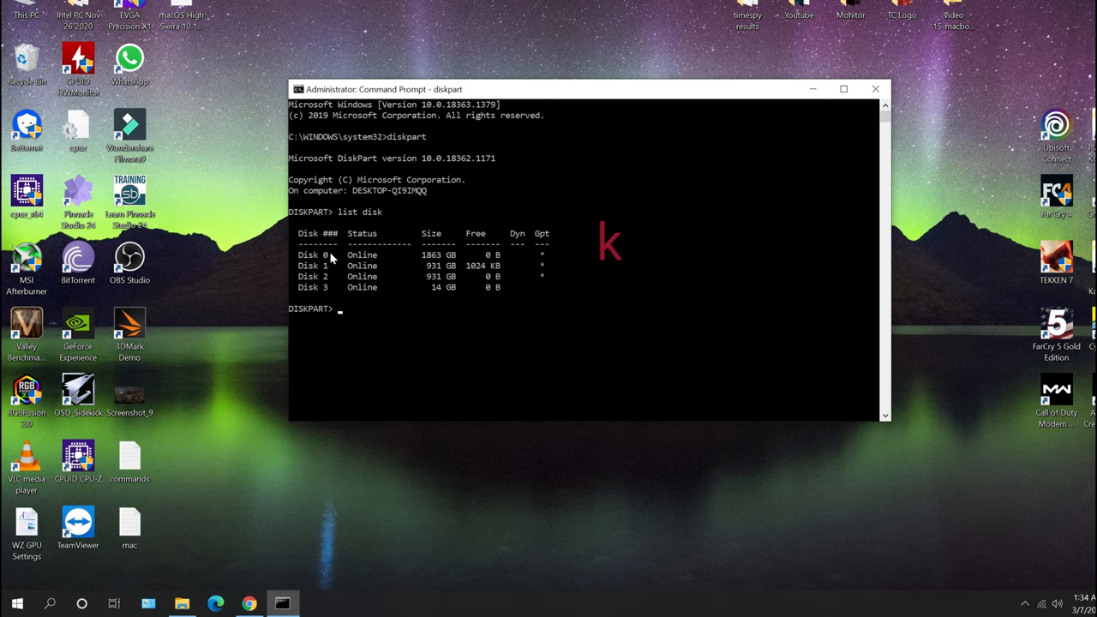
mouse_move(442, 299)
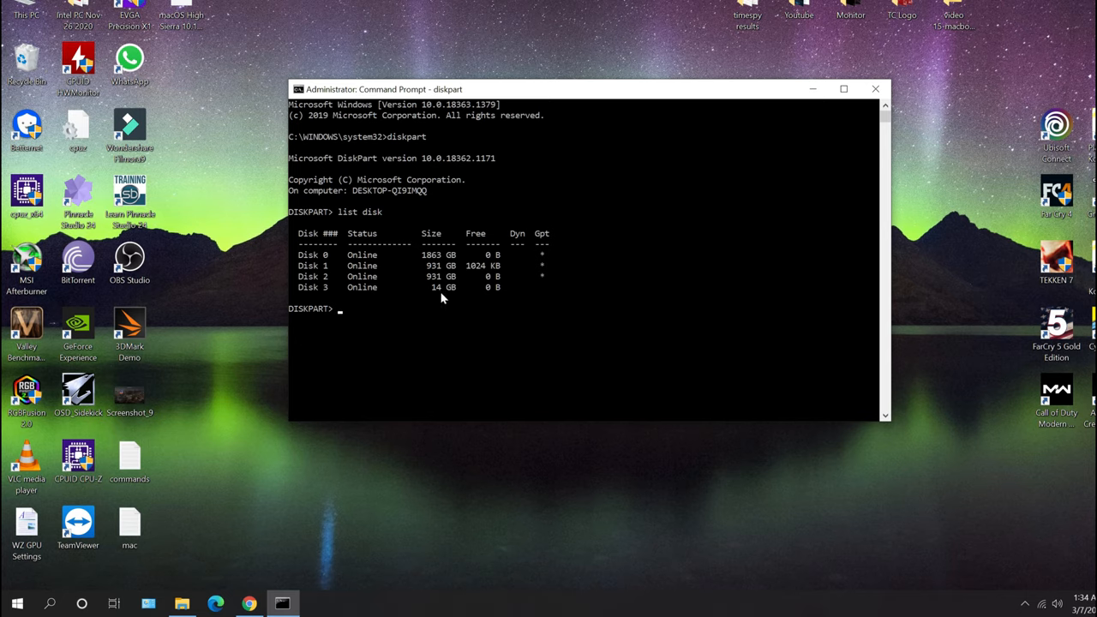
mouse_move(453, 251)
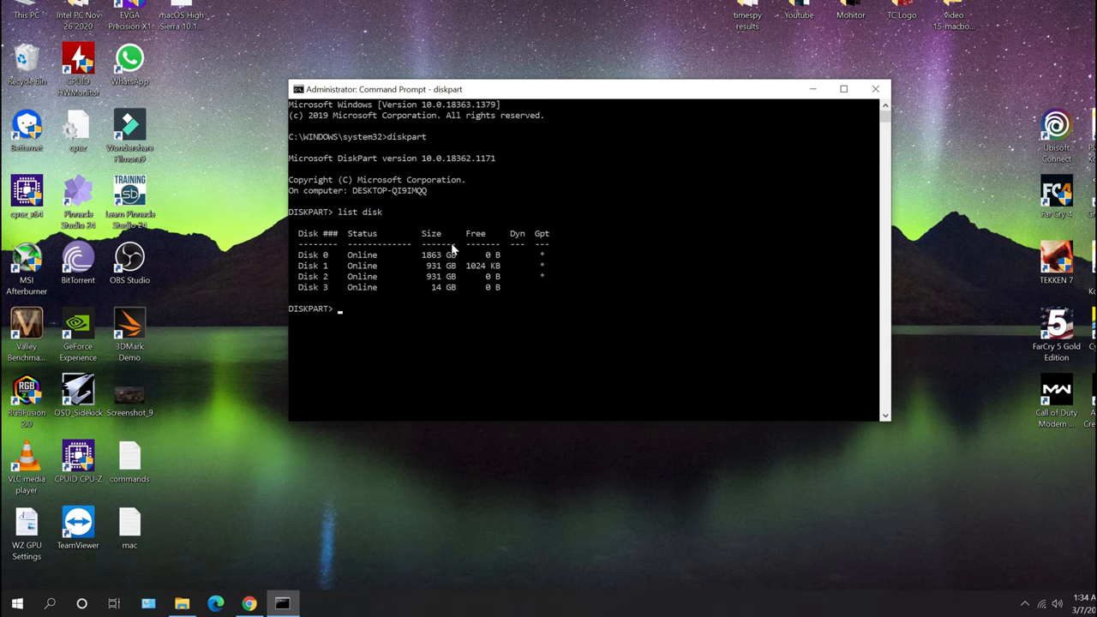
mouse_move(443, 295)
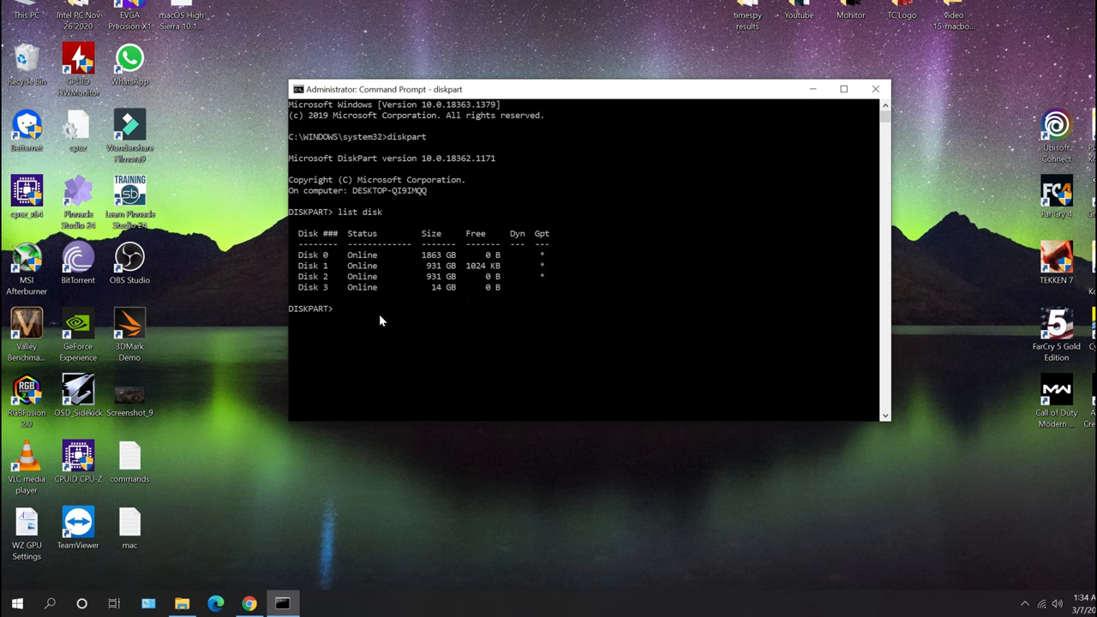
mouse_move(449, 312)
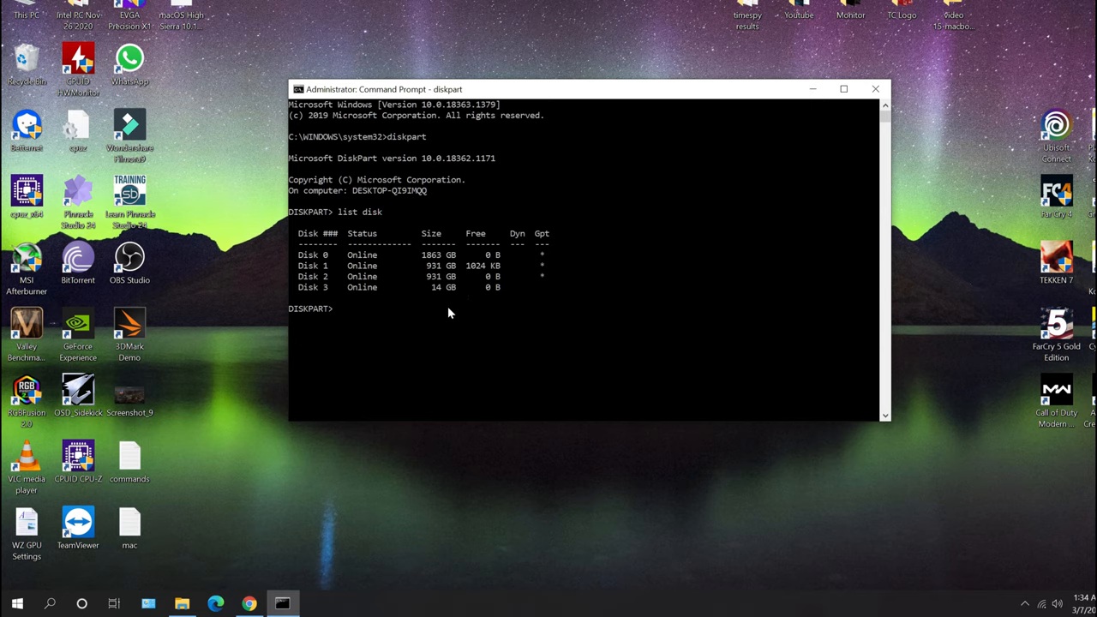
mouse_move(463, 305)
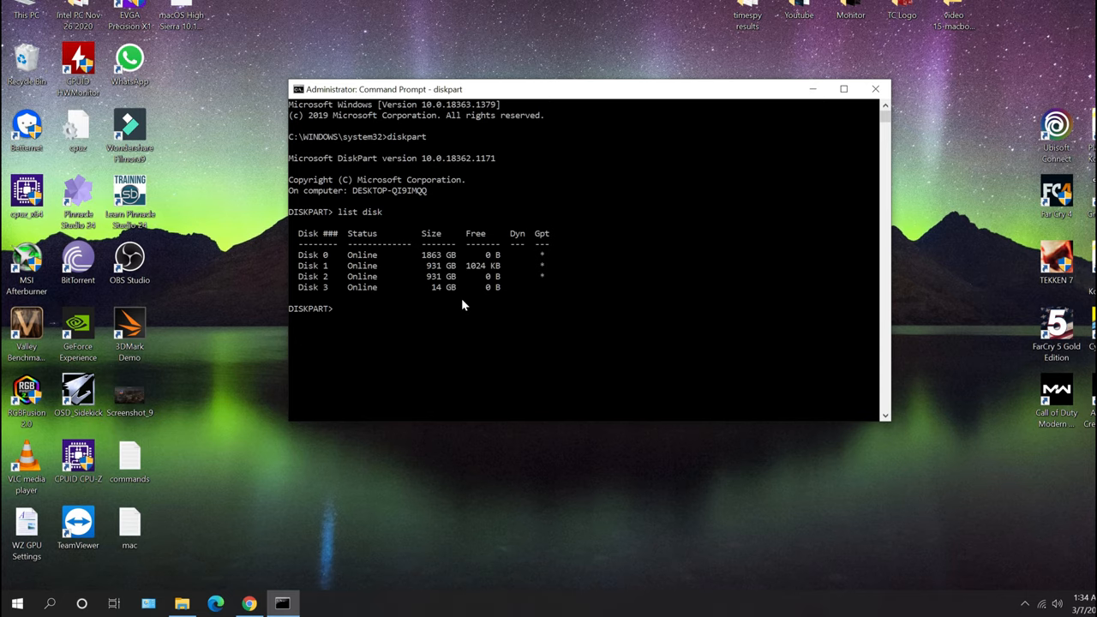
mouse_move(461, 299)
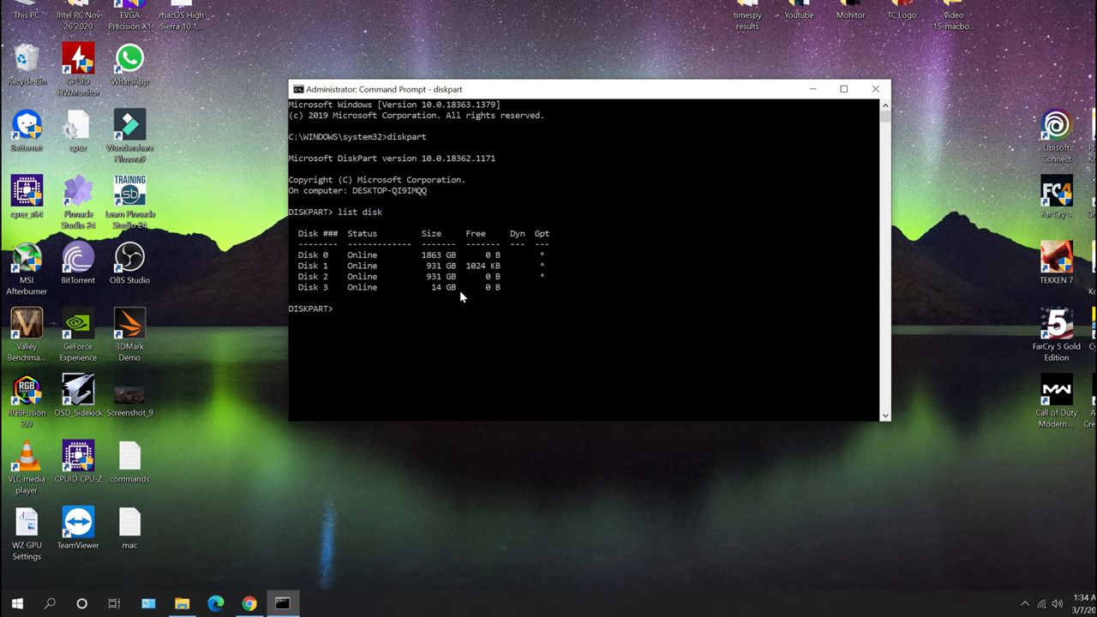
mouse_move(455, 271)
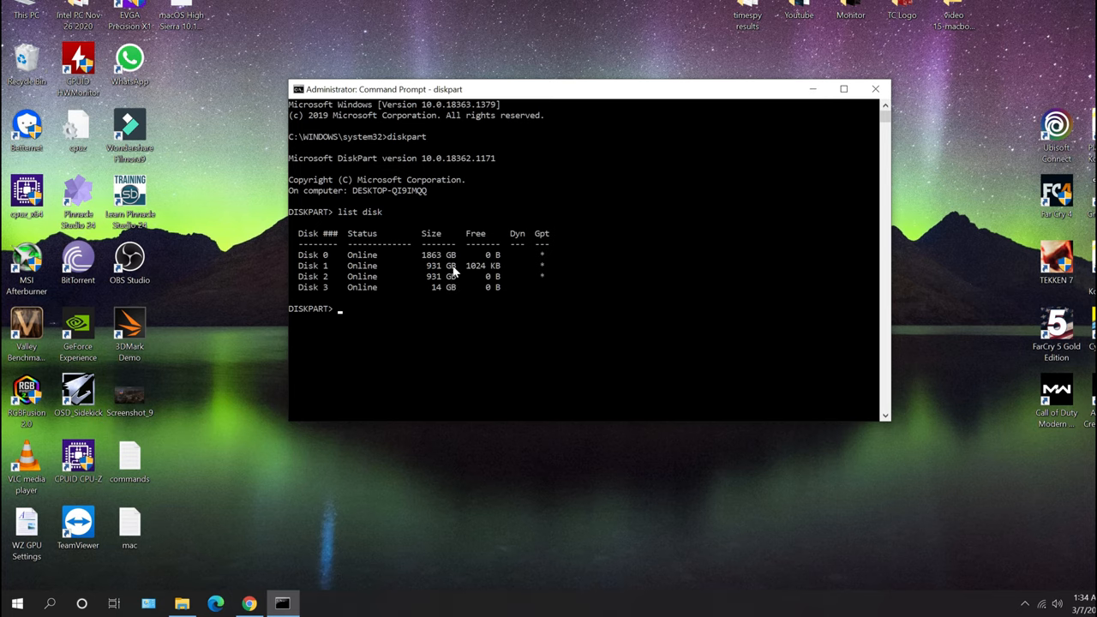
mouse_move(444, 298)
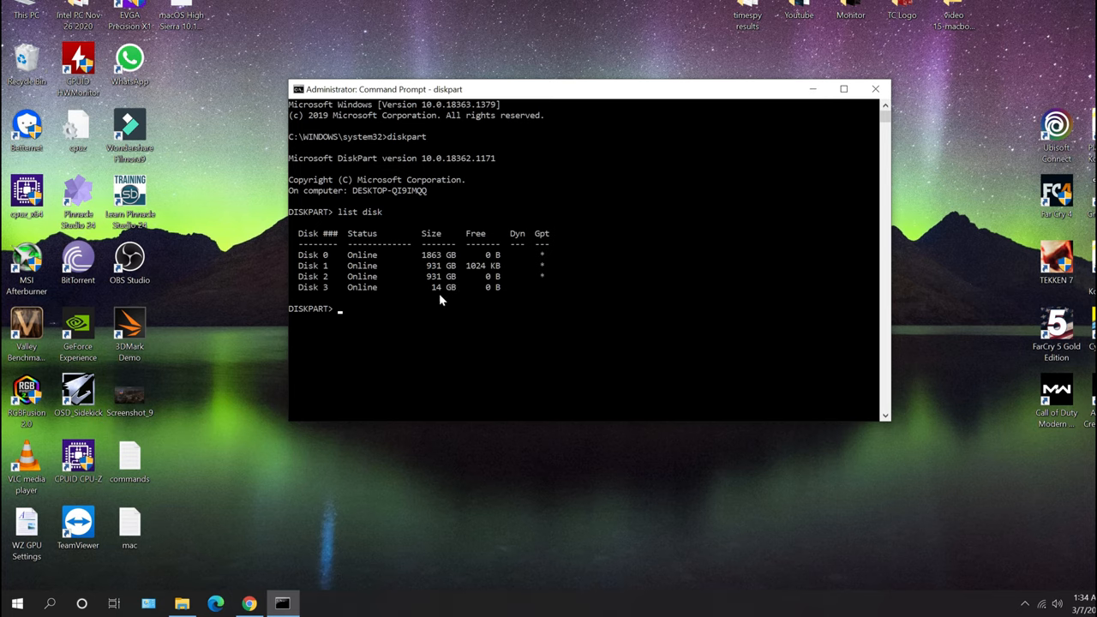
Select disk 3 in DiskPart and clean it.
text(s)
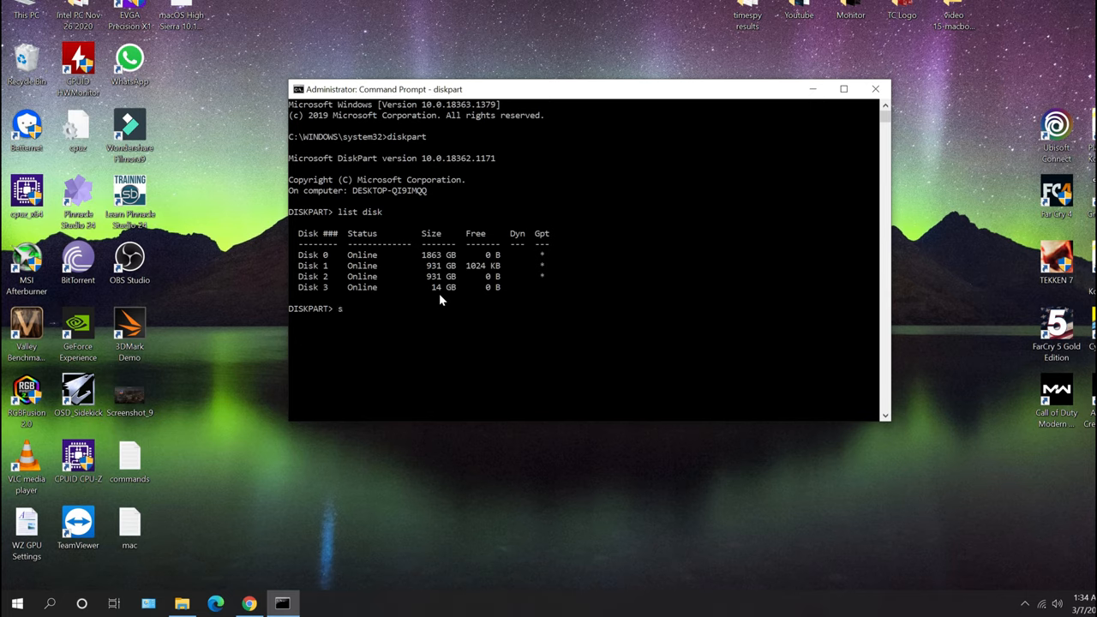
text(elect di)
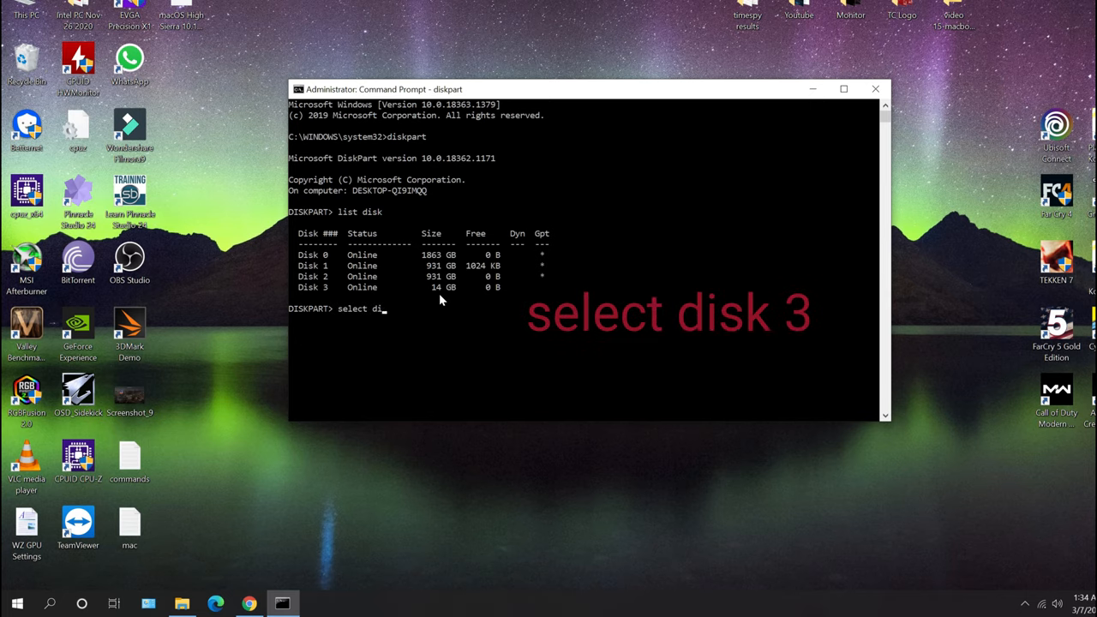
text(sk 3)
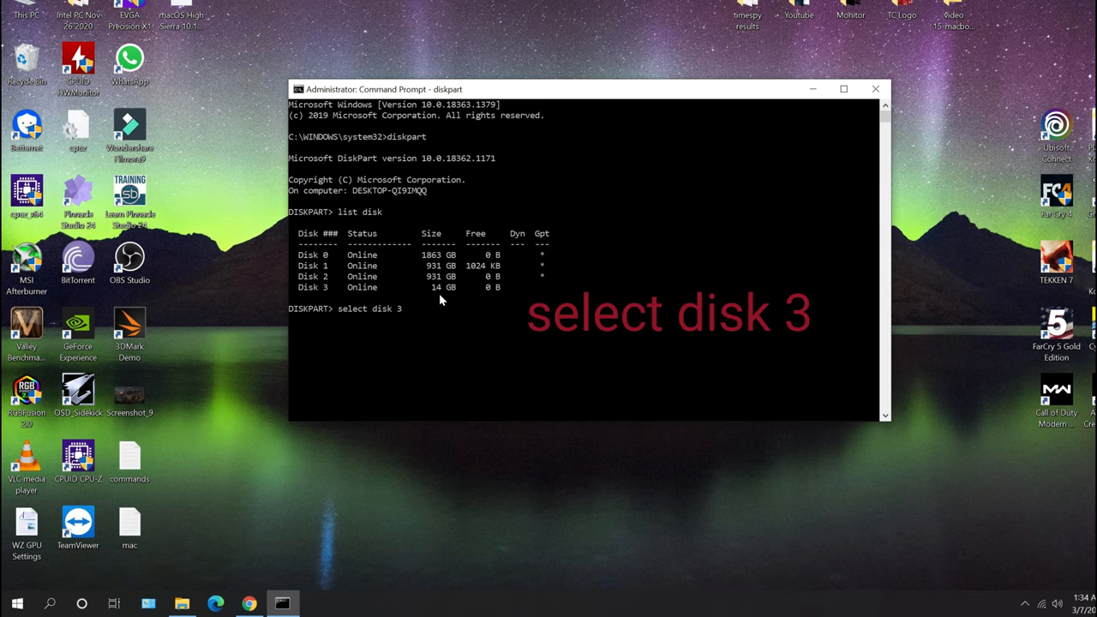
key(Return)
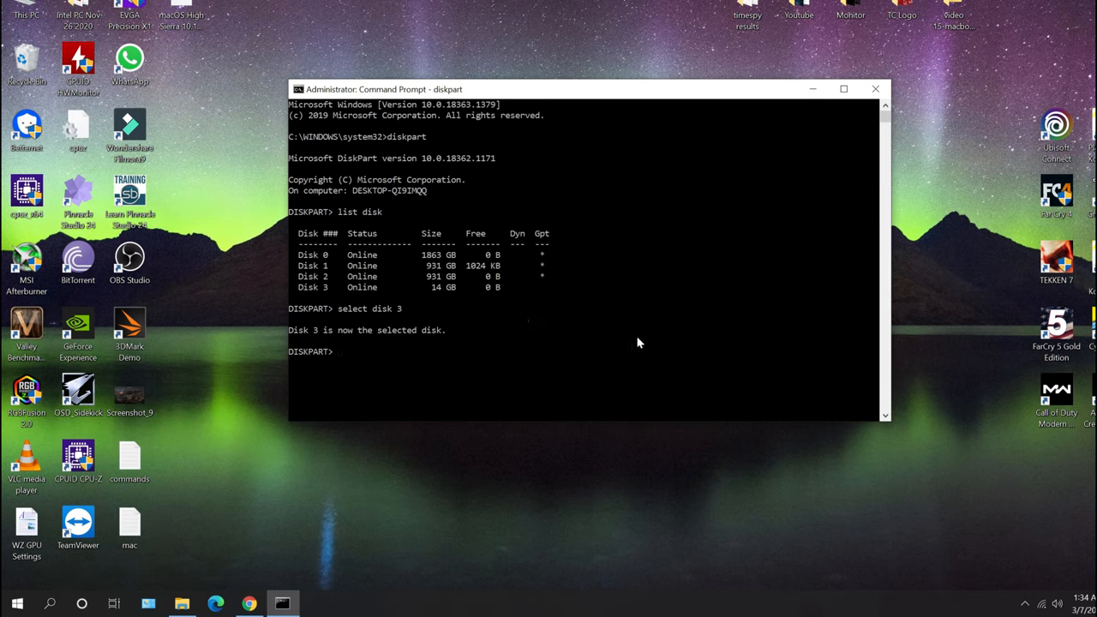
text(cl)
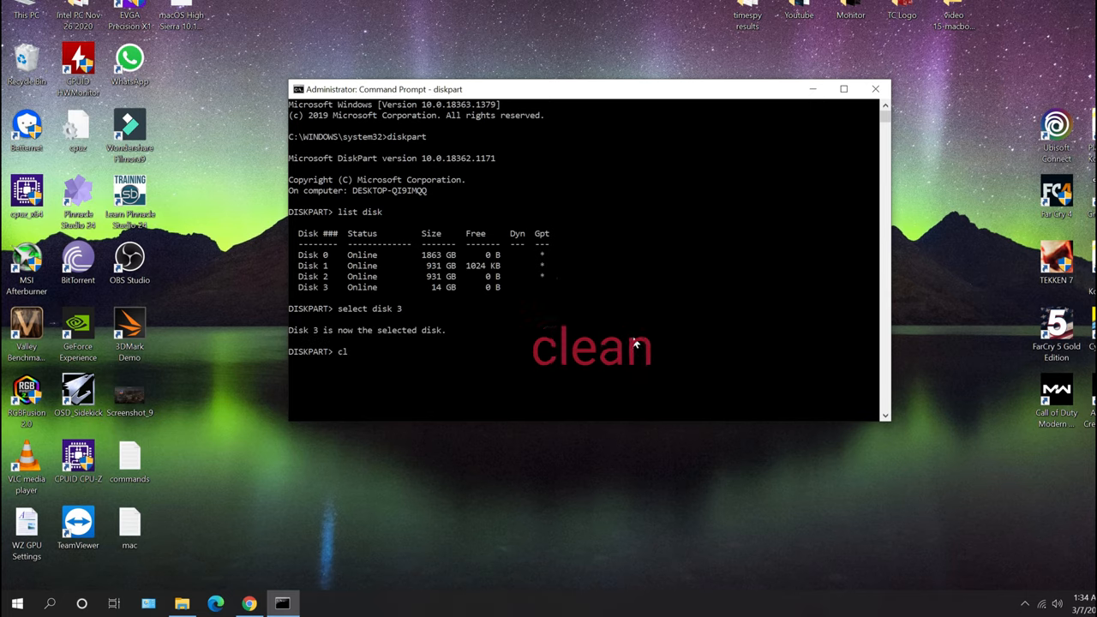
key(Return)
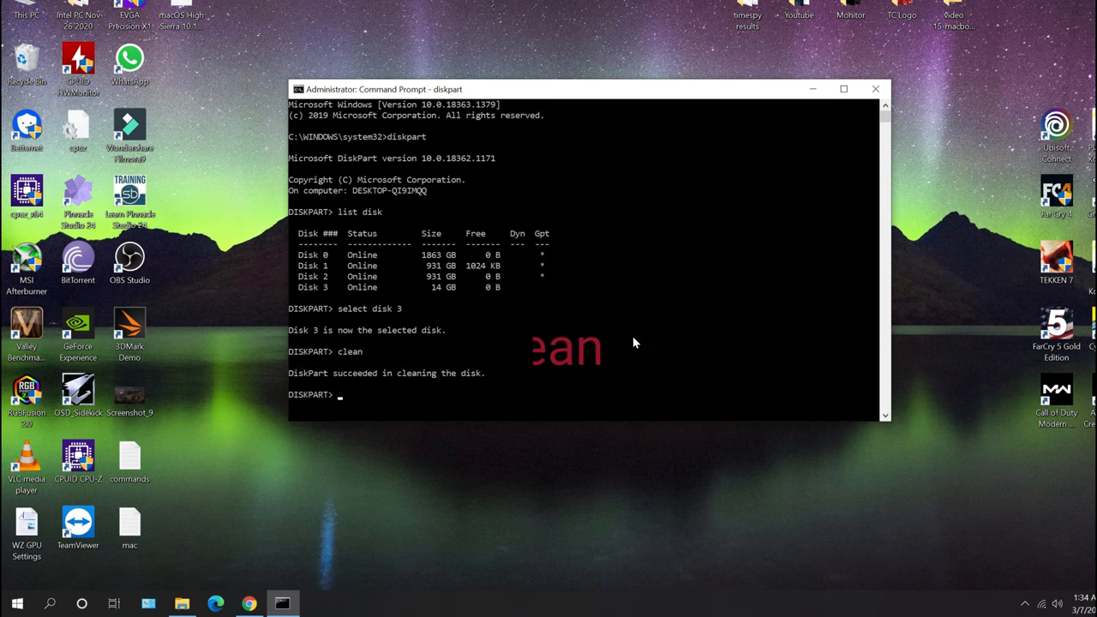
Convert the disk to GPT, create a primary partition, then exit DiskPart.
text(c)
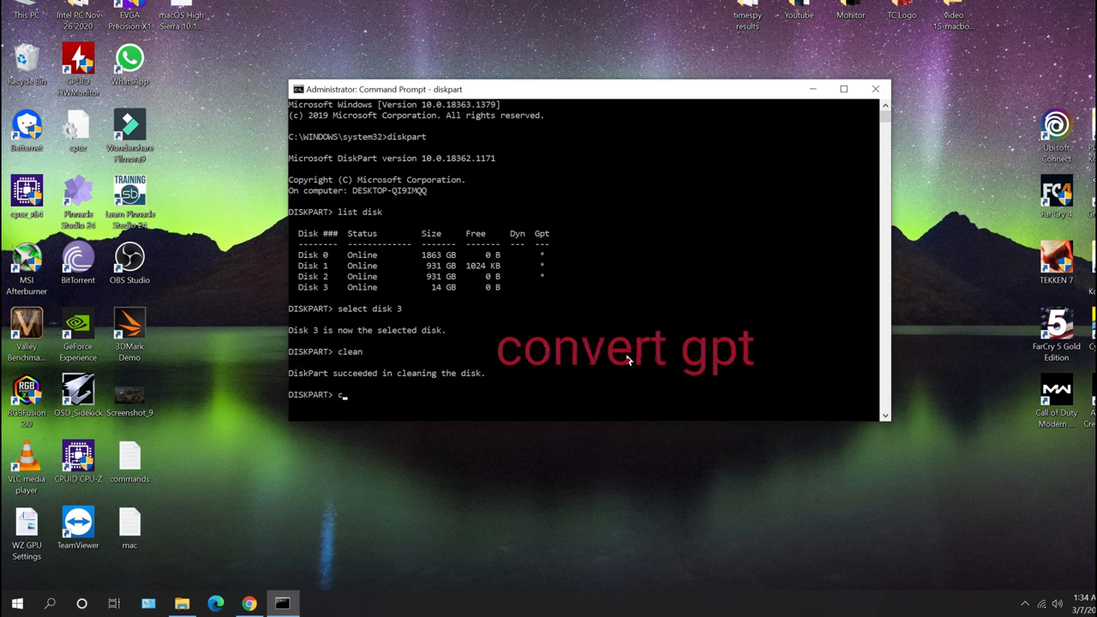
text(onvert gpt)
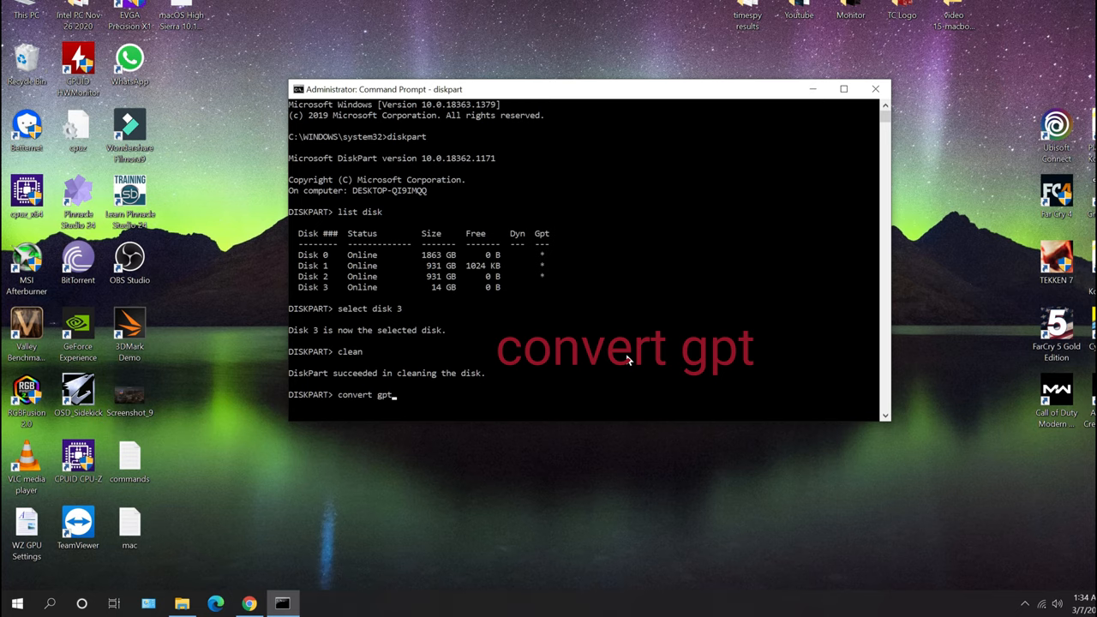
key(Return)
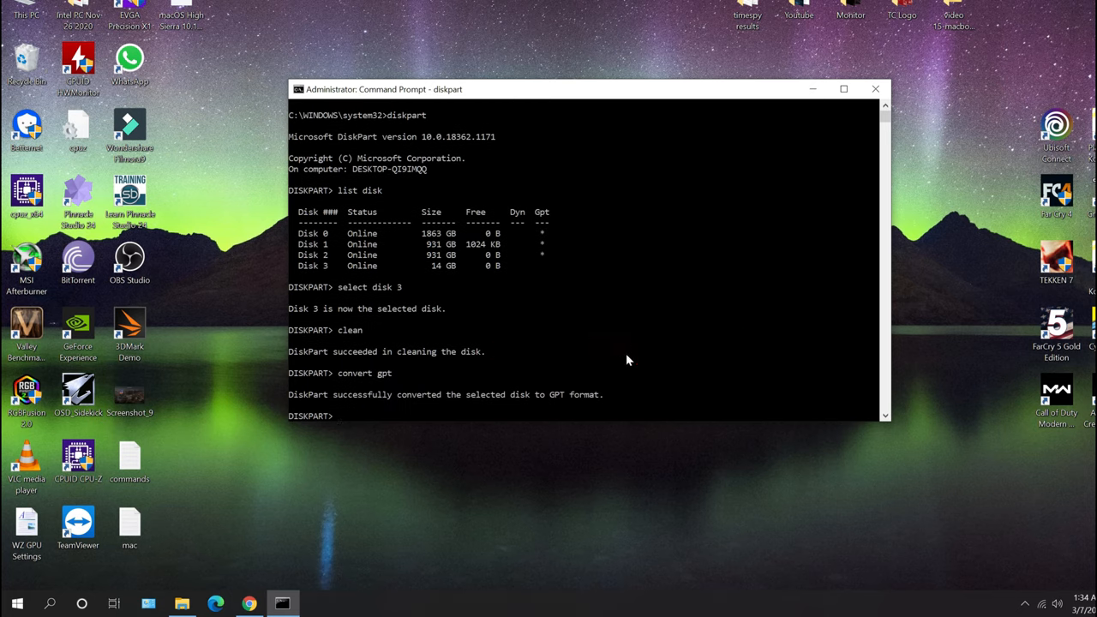
text(create)
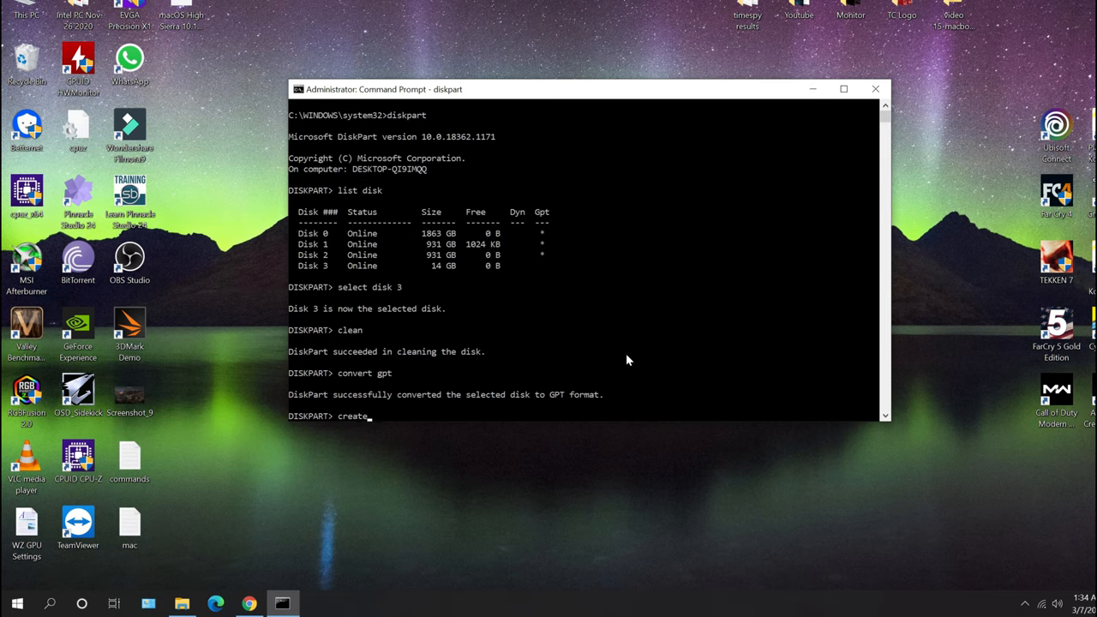
text(par)
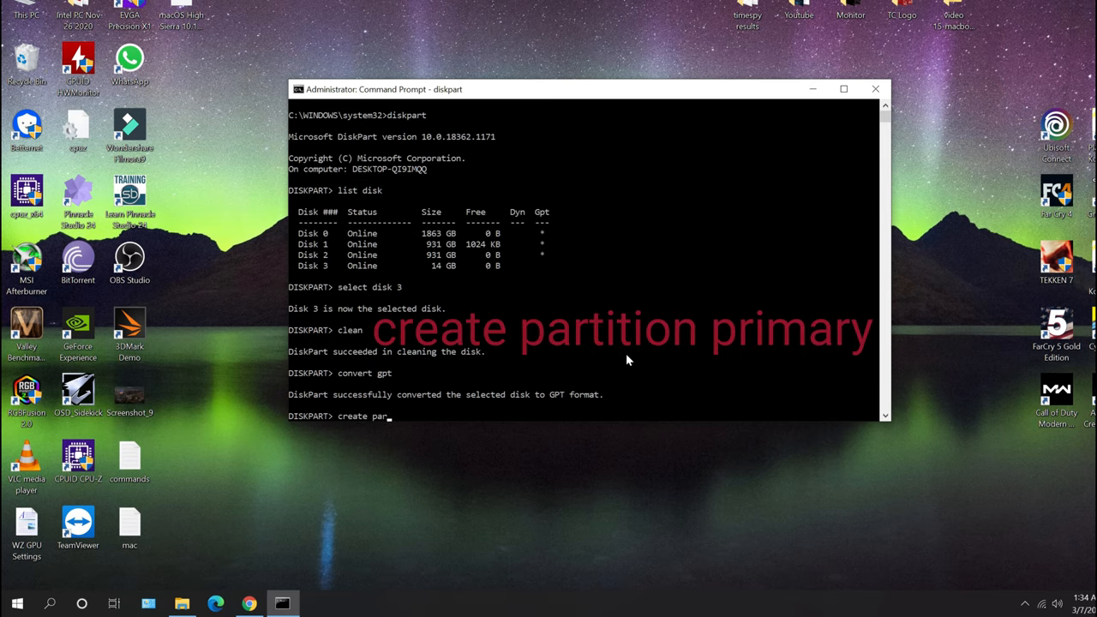
text(tition primary)
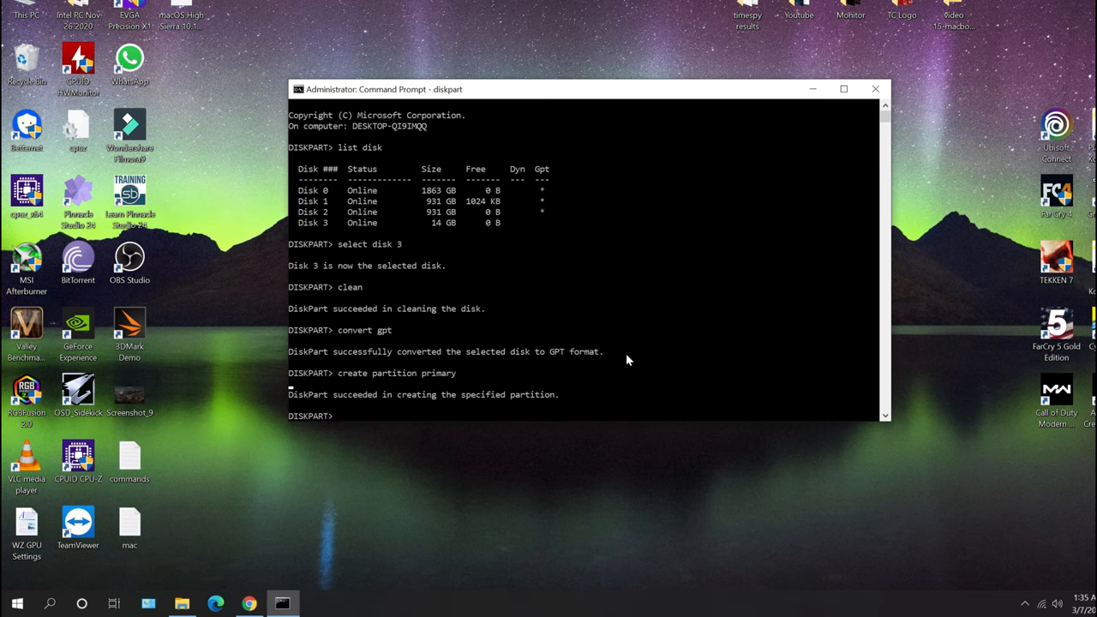
text(exit)
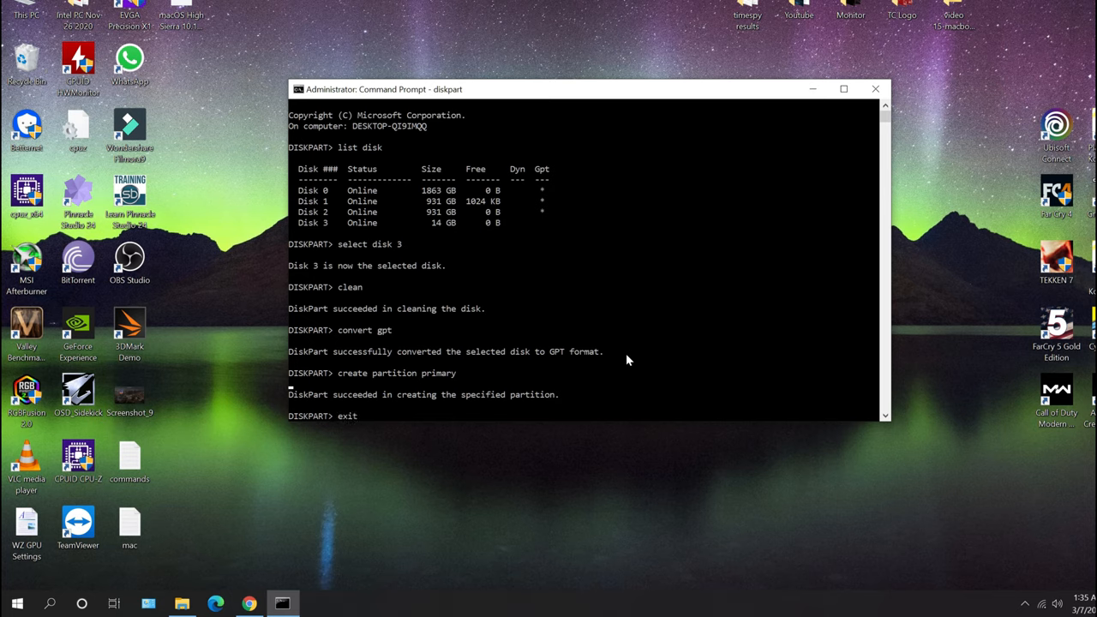
key(Return)
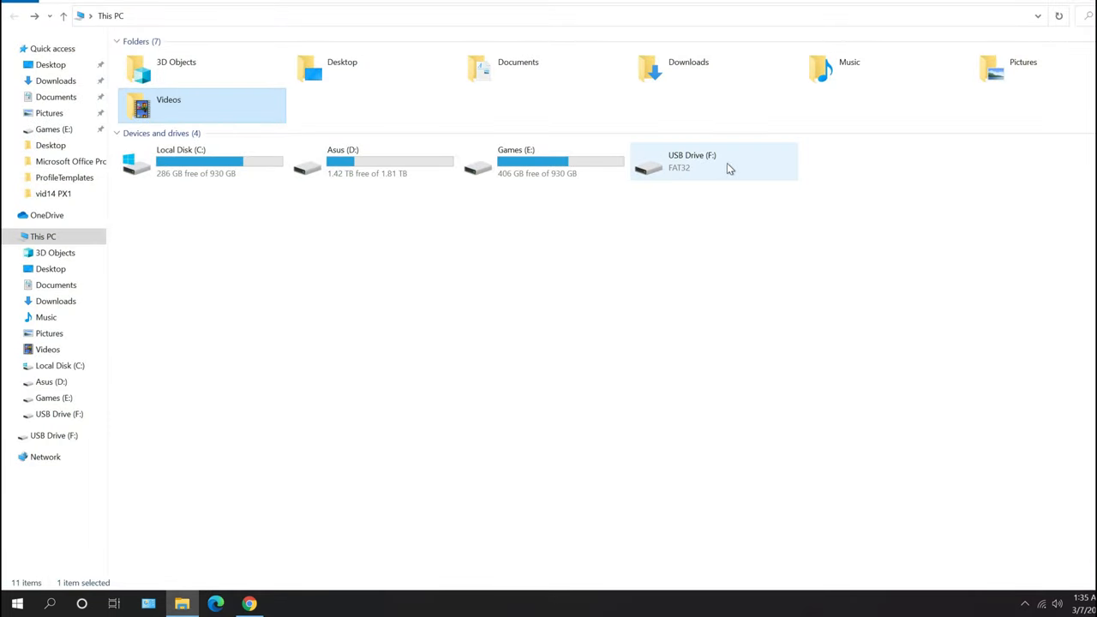
mouse_move(740, 171)
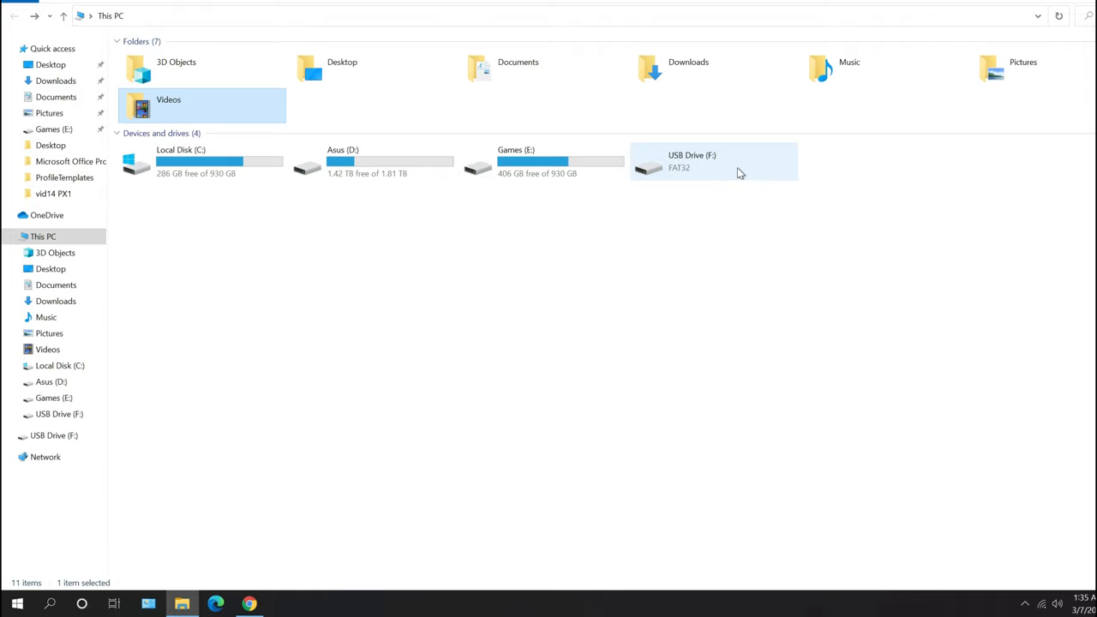
click(248, 603)
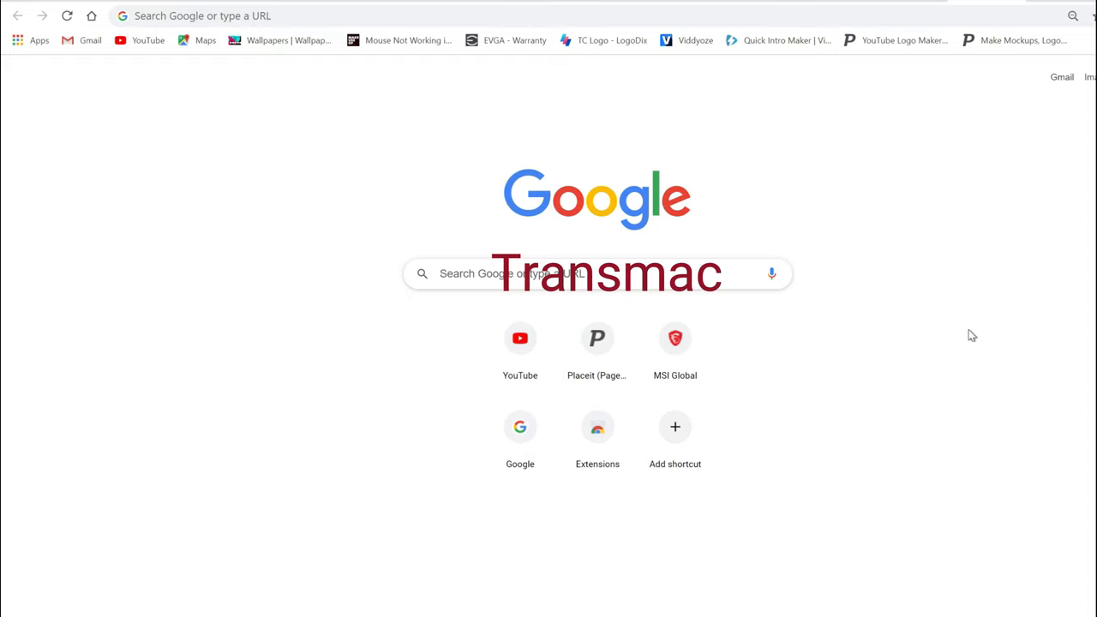
Search Google for transmac and start the TransMac 14.0 download from TechSpot.
text(tra)
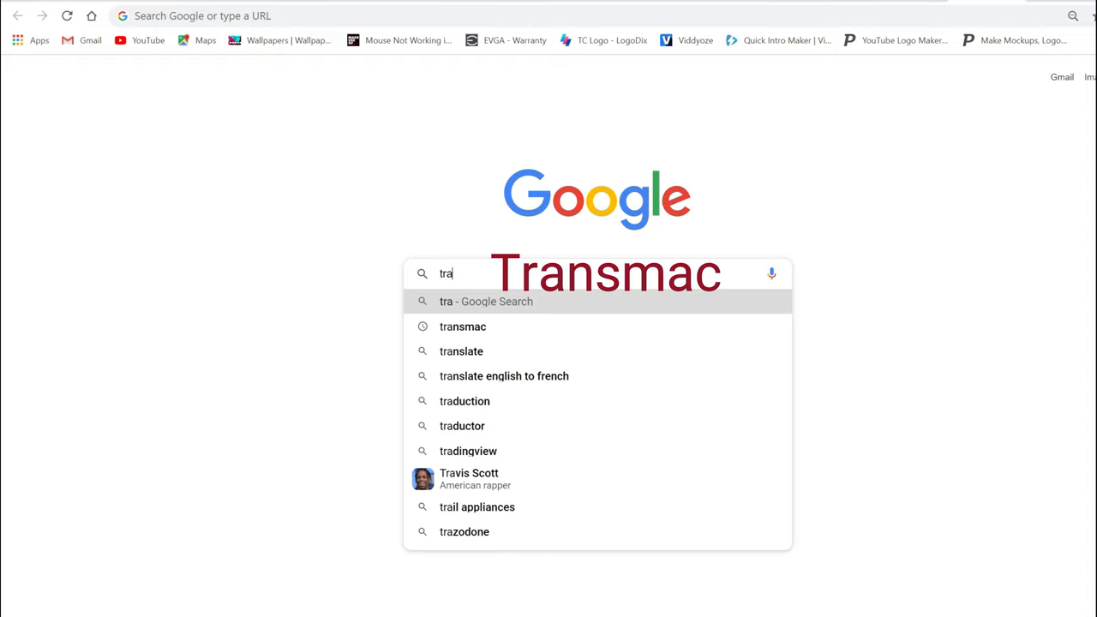
click(463, 326)
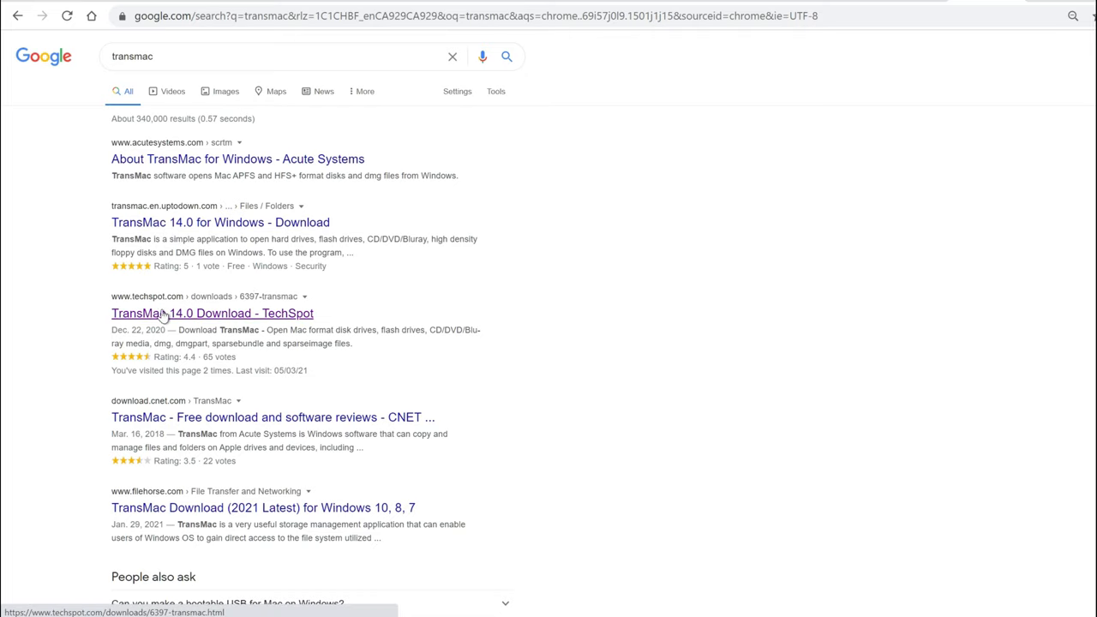
click(213, 312)
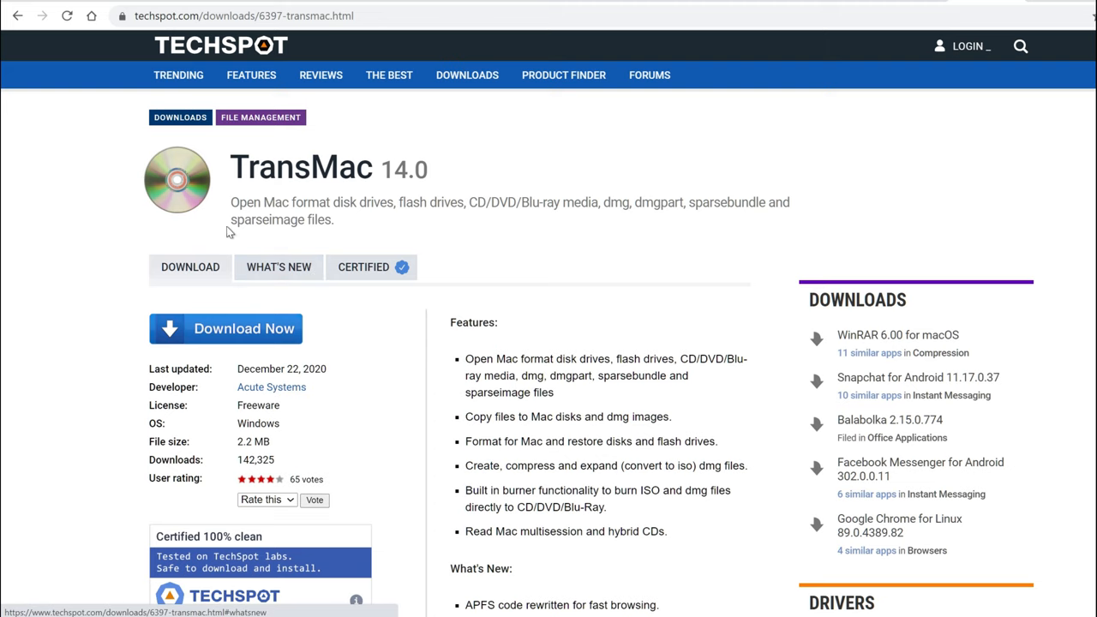
scroll(down, 3)
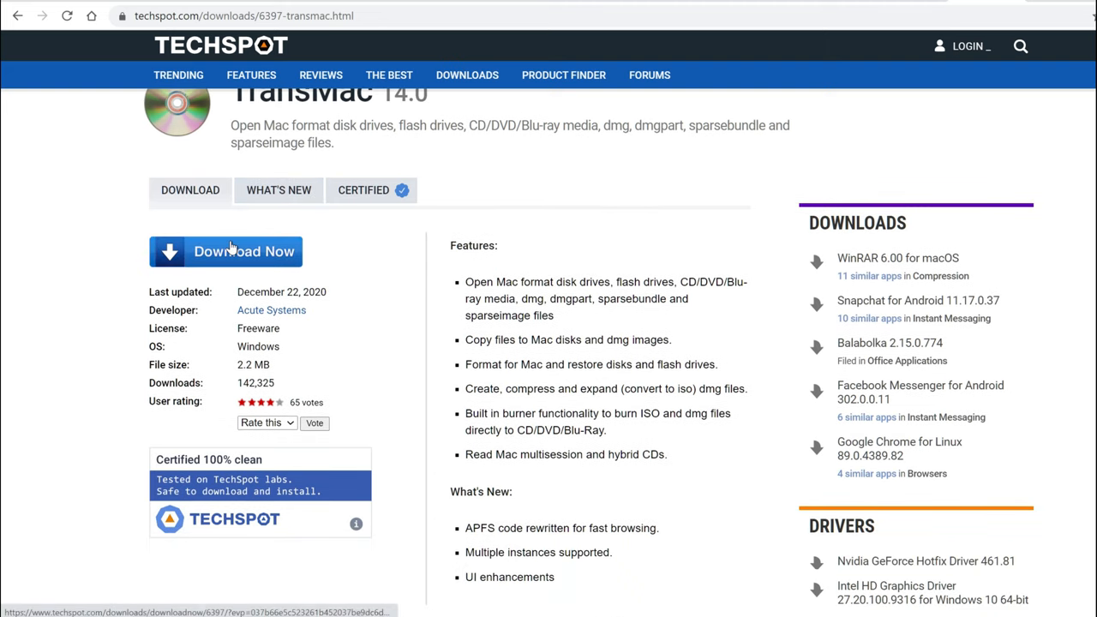
click(226, 250)
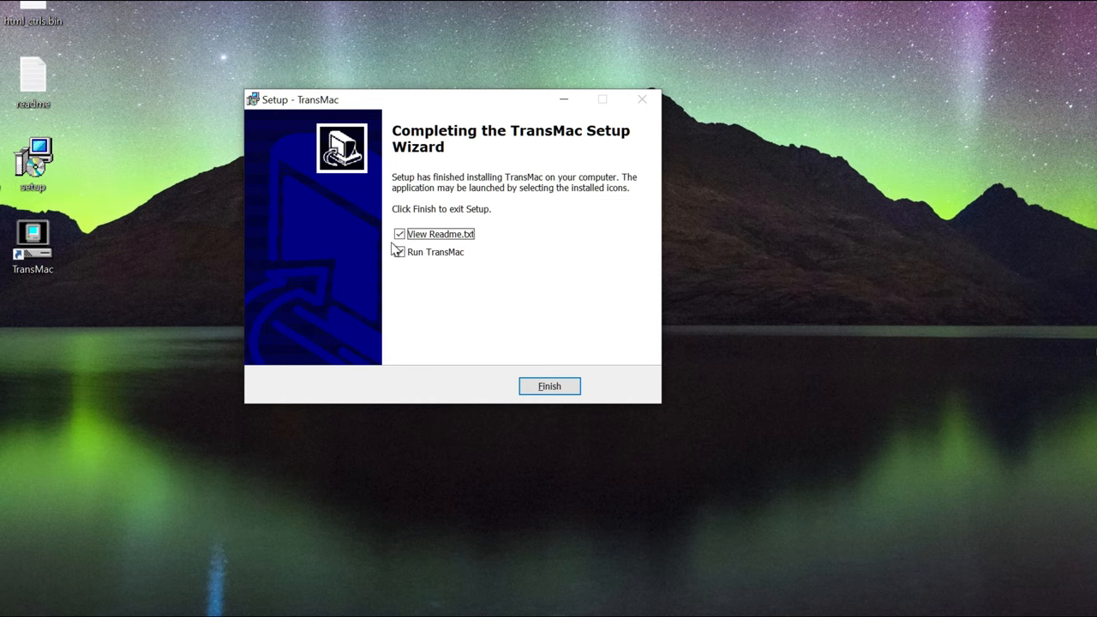
Finish TransMac Setup with View Readme.txt unchecked so TransMac launches.
click(398, 250)
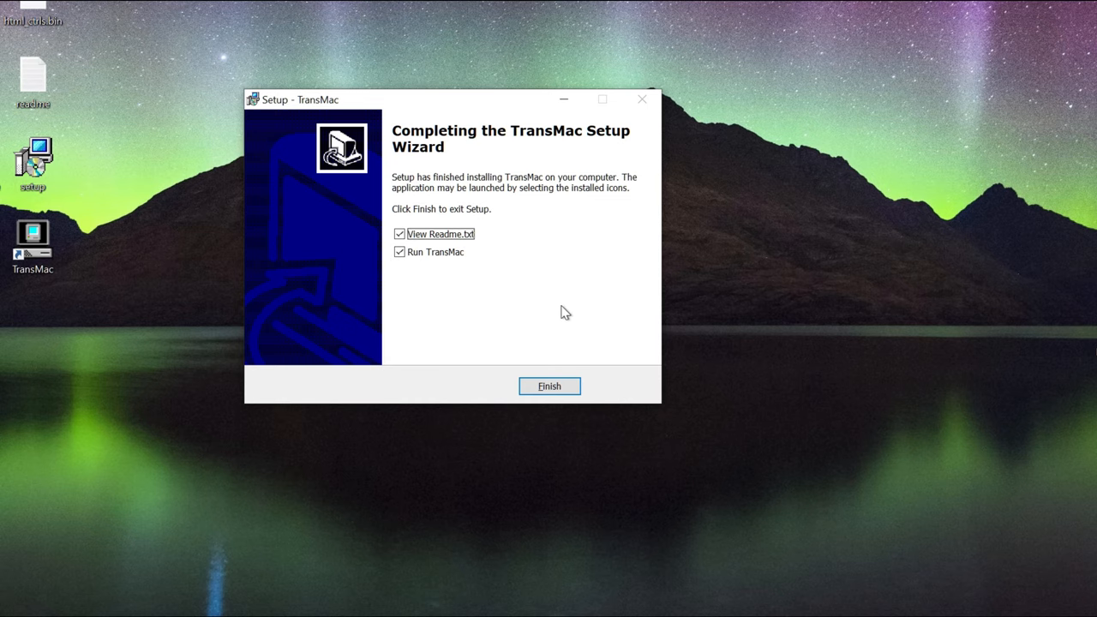
click(398, 233)
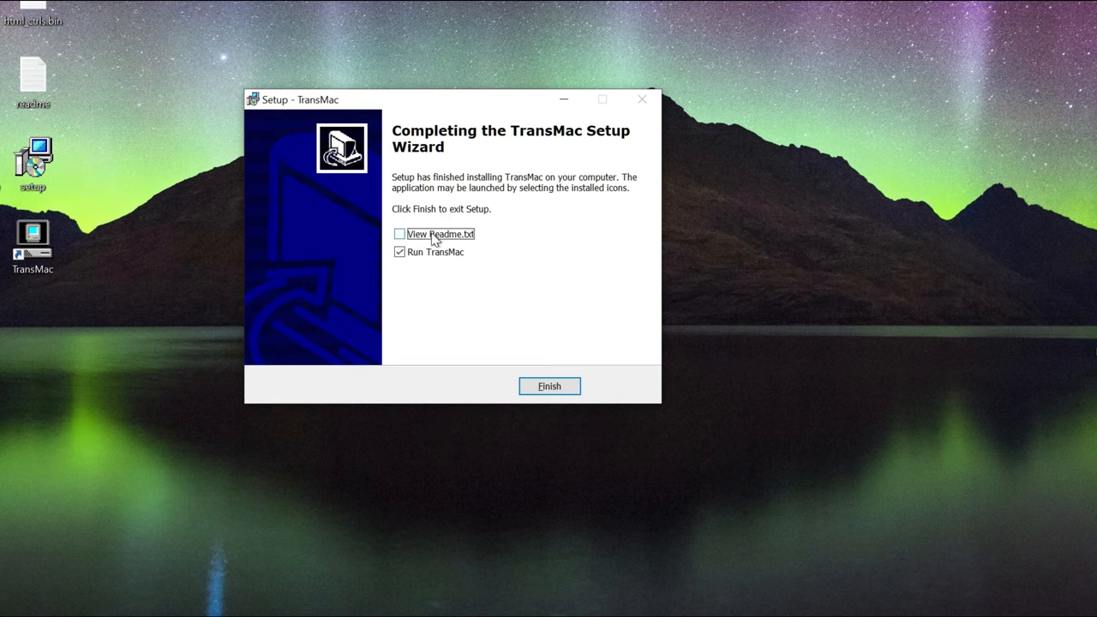
click(549, 386)
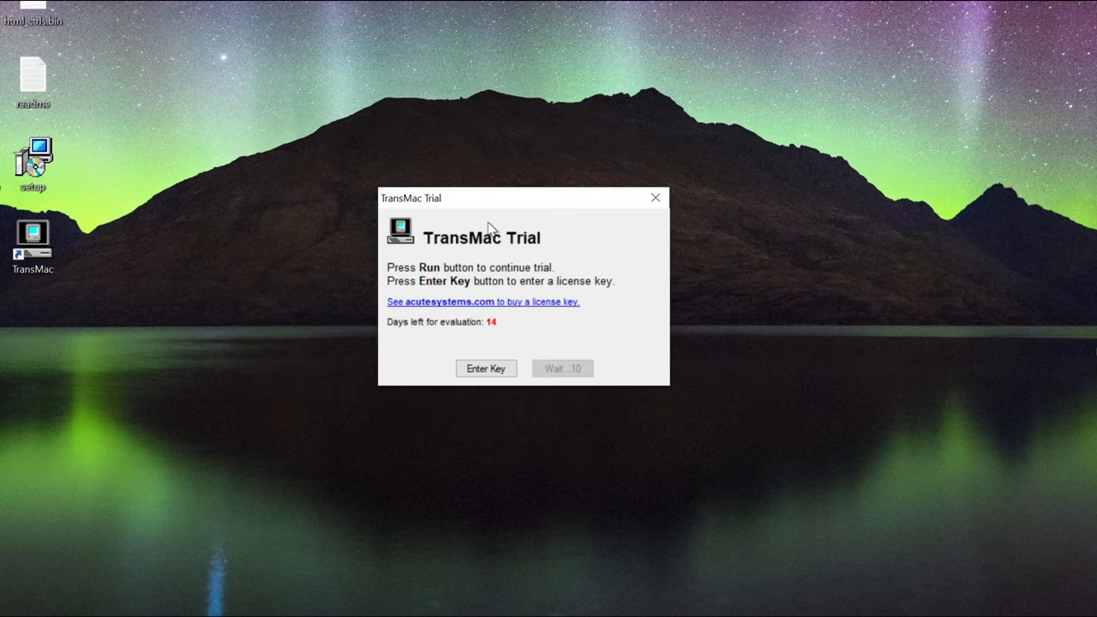
mouse_move(552, 302)
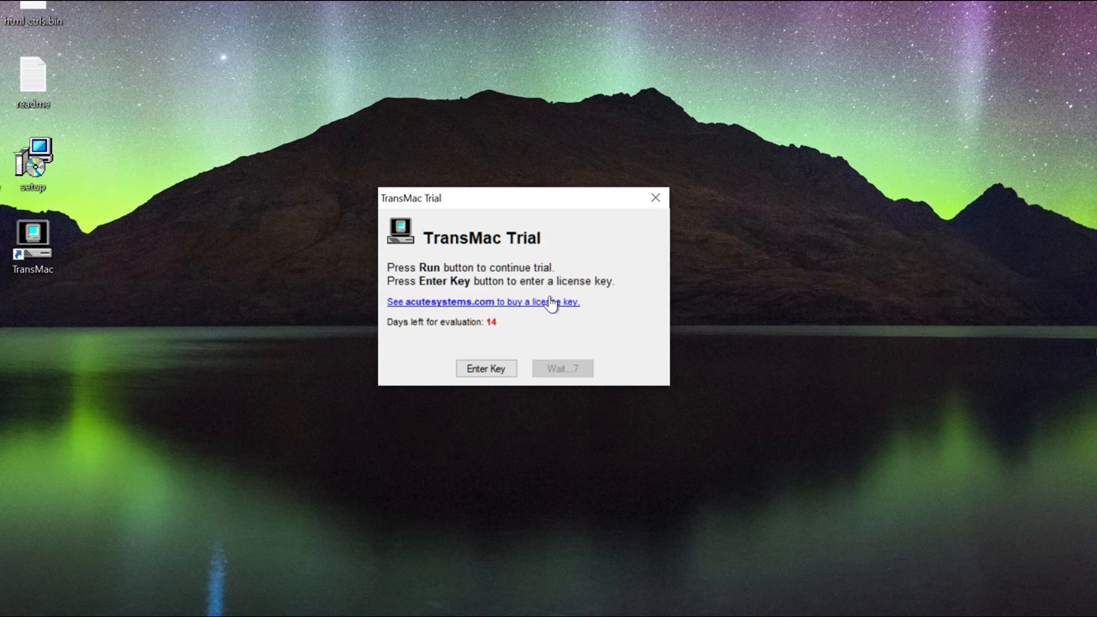
mouse_move(573, 383)
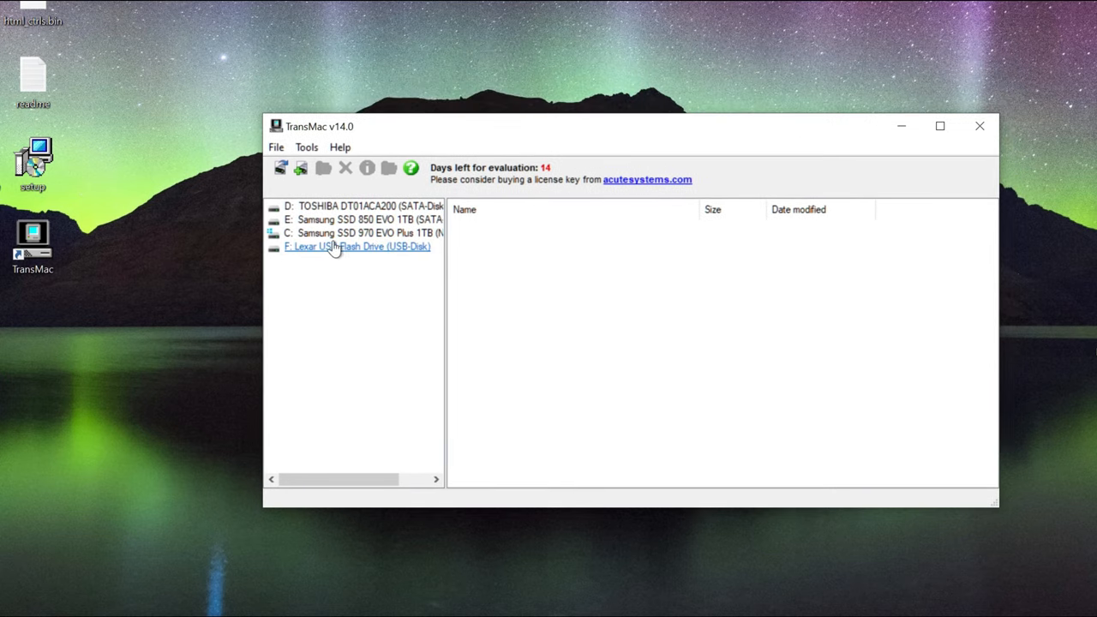
mouse_move(377, 254)
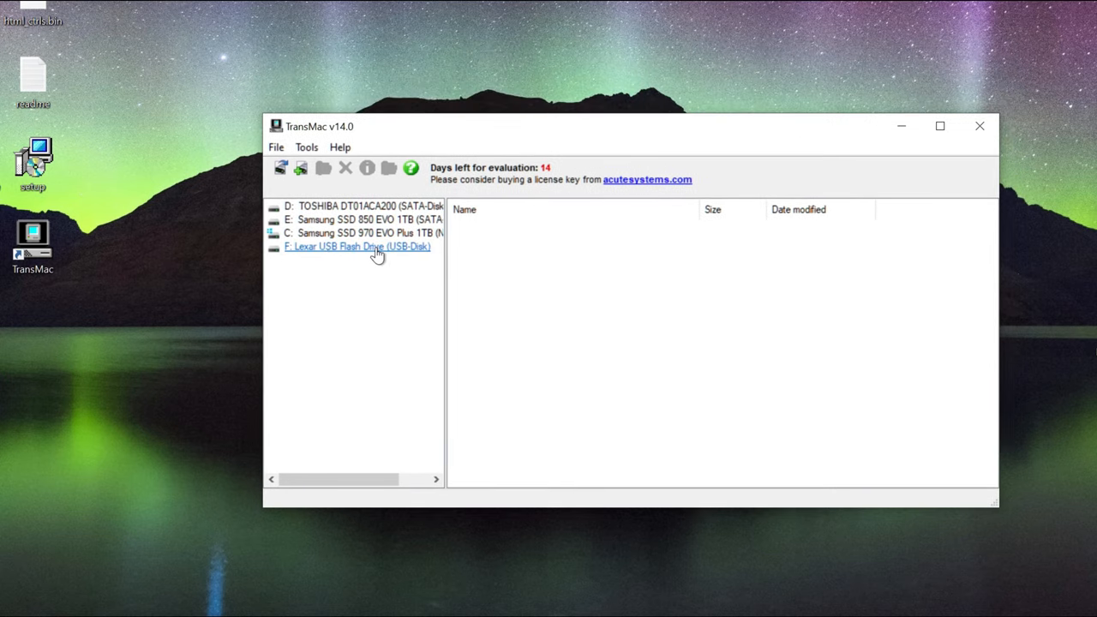
Select F: Lexar USB Flash Drive, which reports no Mac volumes found.
click(358, 247)
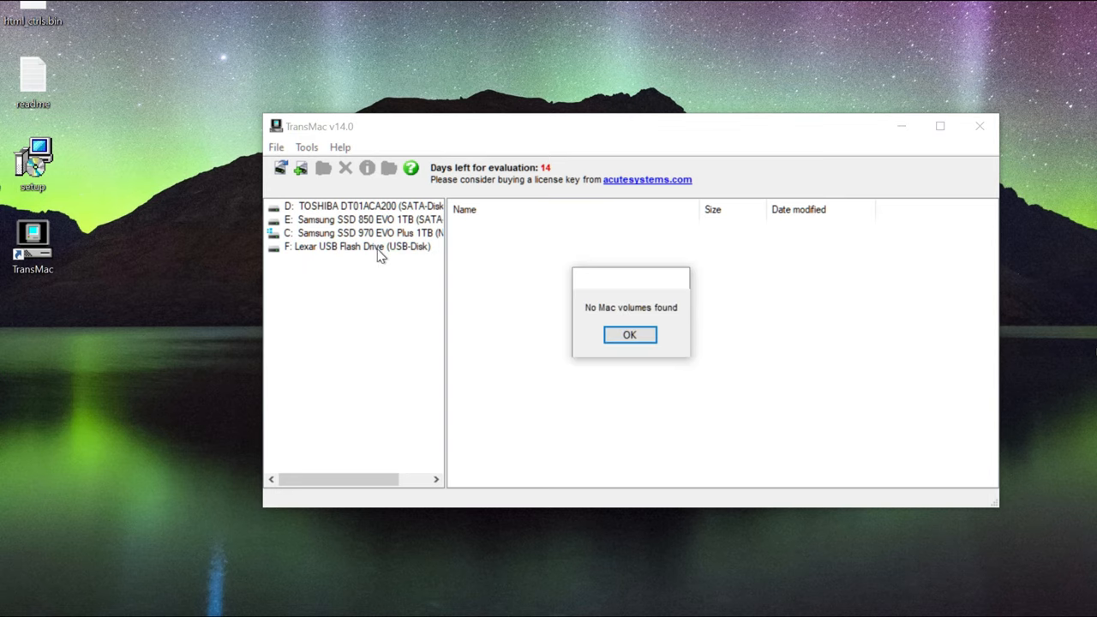
mouse_move(686, 327)
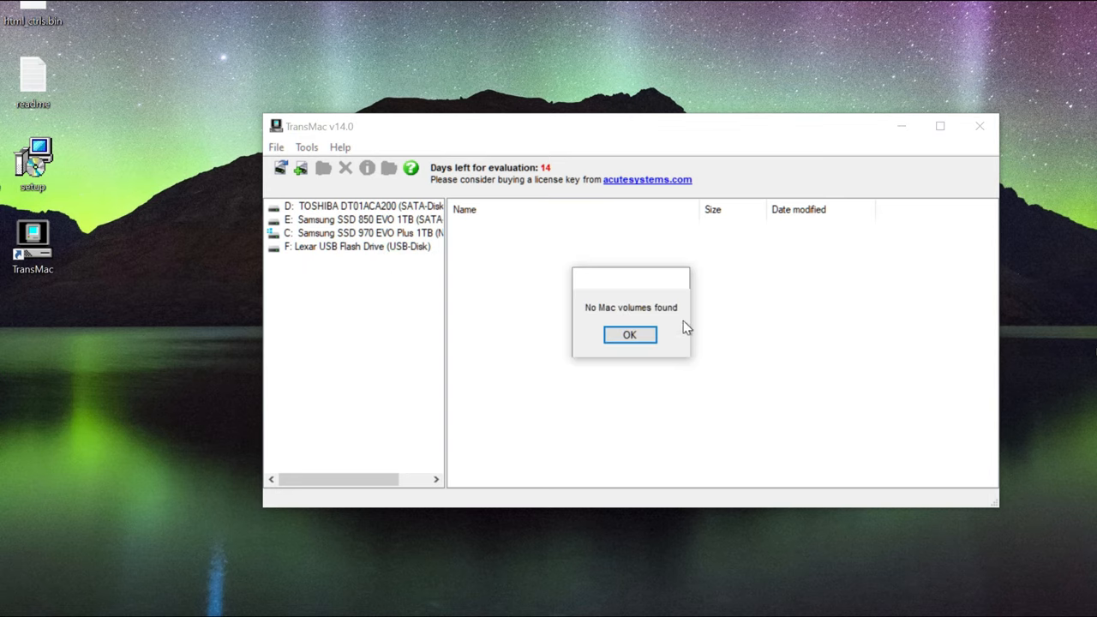
mouse_move(631, 359)
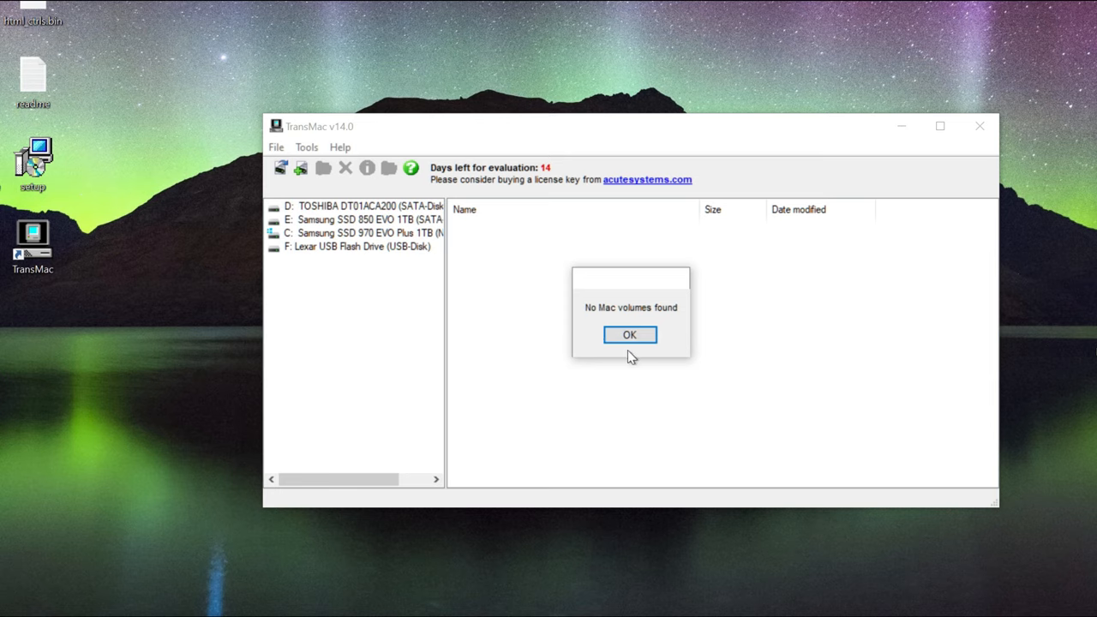
Format the Lexar drive for Mac as volume 'Untitled', overwriting its PC volumes, until Format Complete appears.
right_click(358, 247)
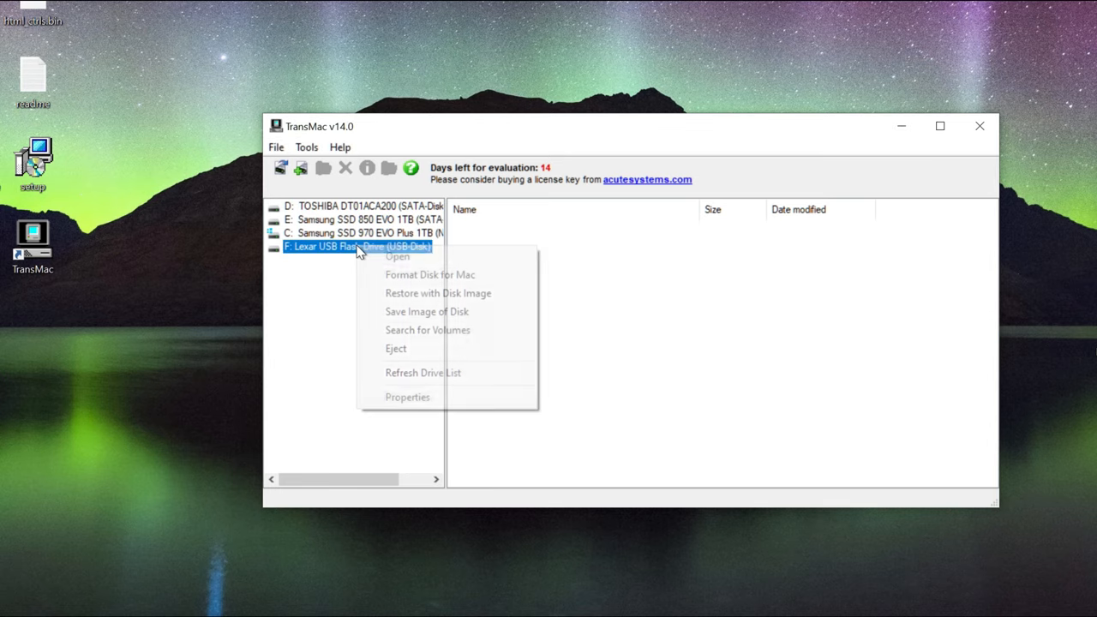
mouse_move(431, 274)
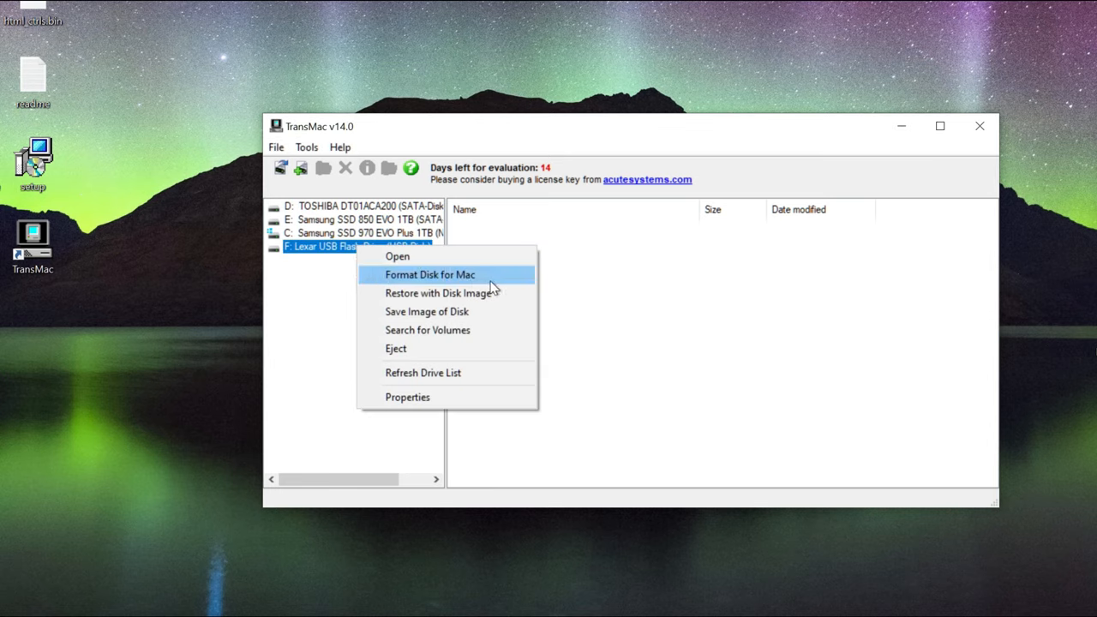
click(429, 274)
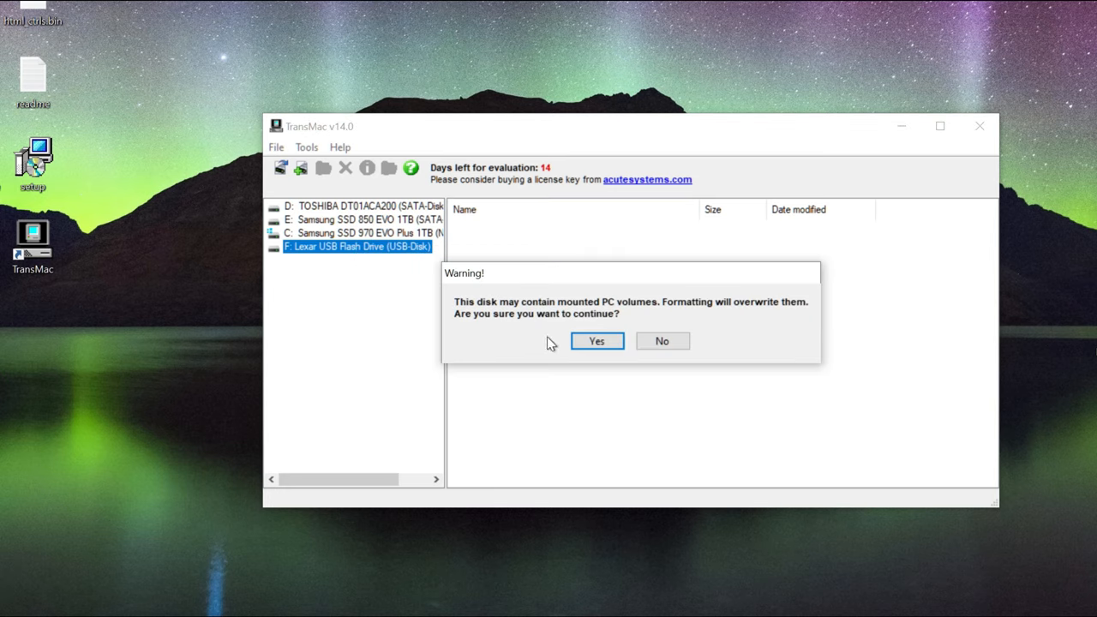
mouse_move(590, 355)
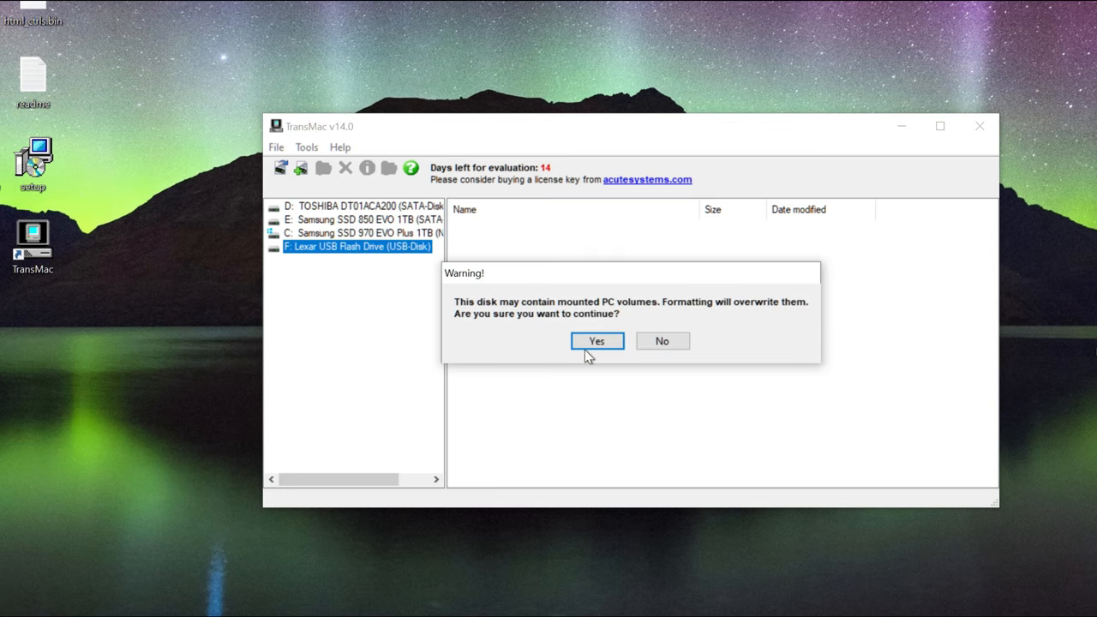
click(596, 339)
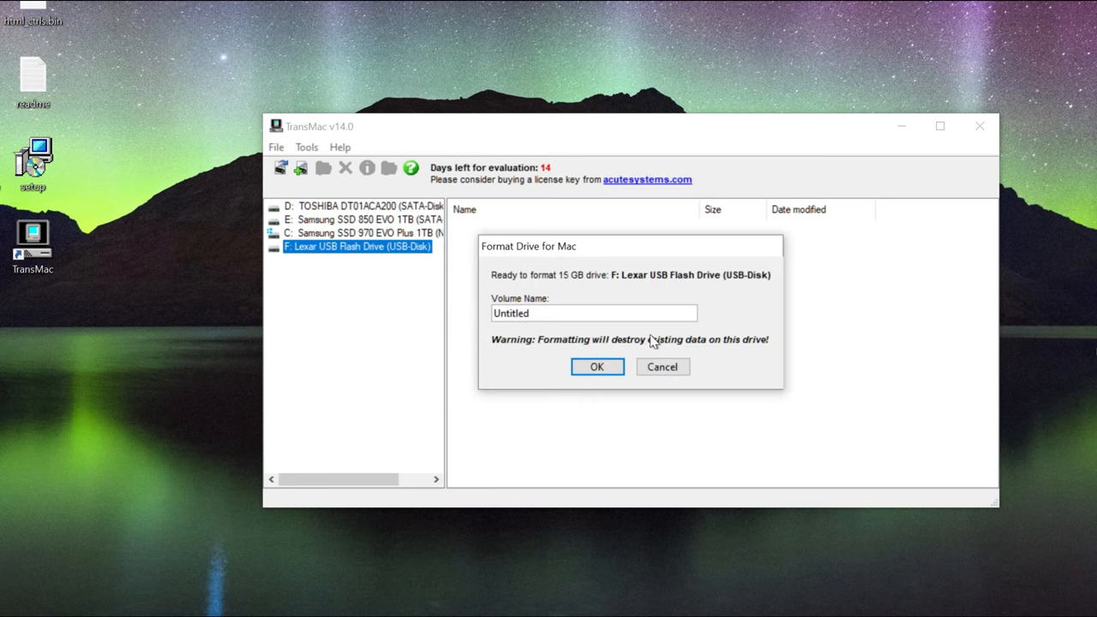
mouse_move(600, 384)
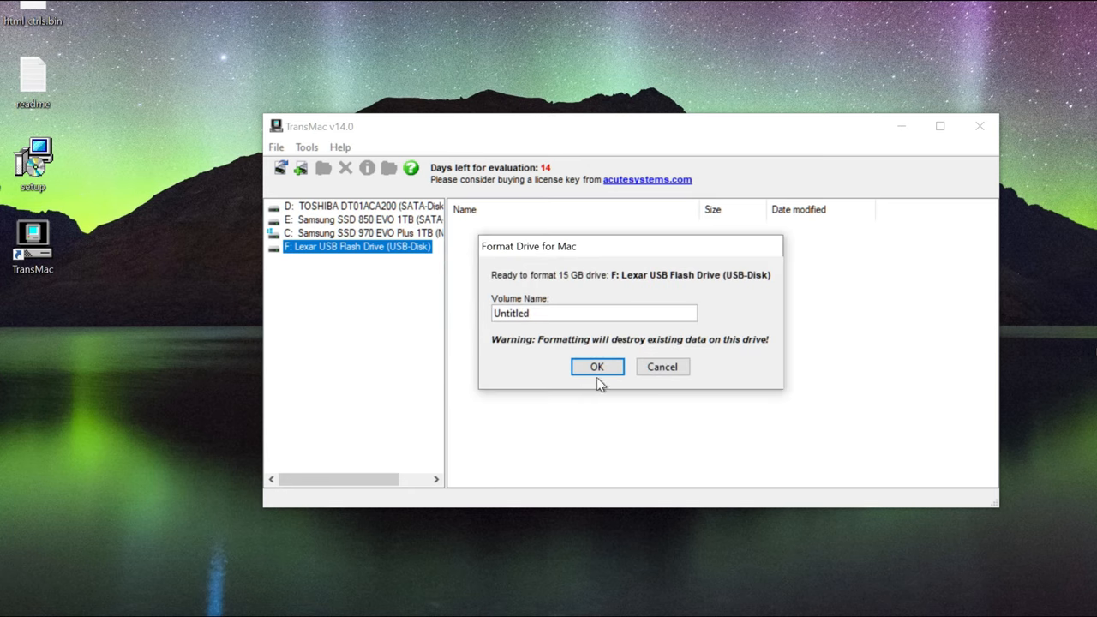
click(596, 367)
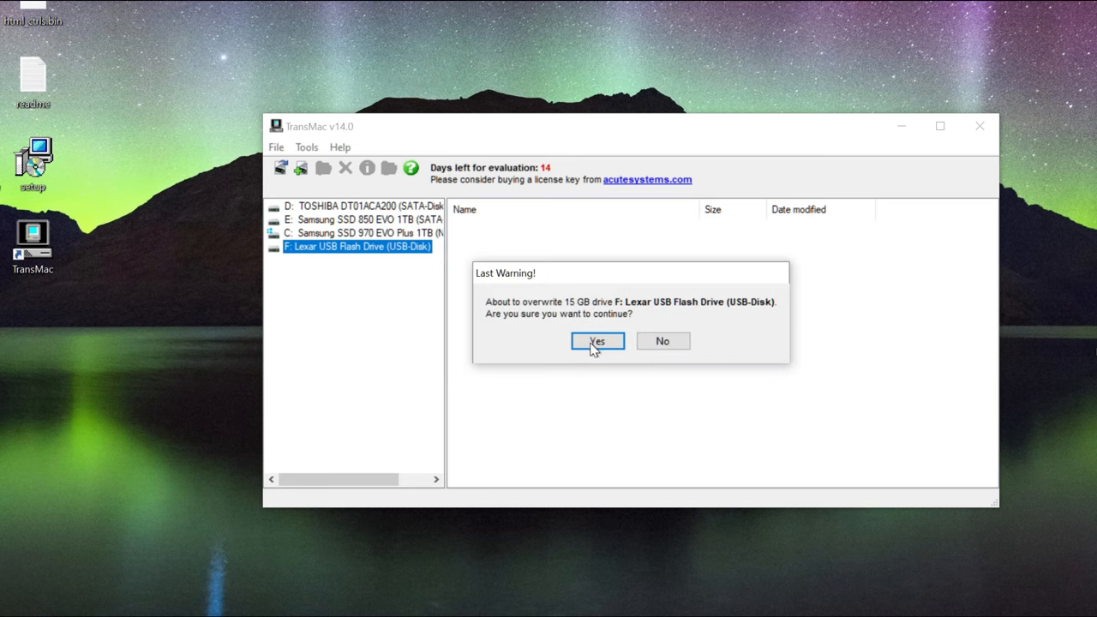
click(597, 339)
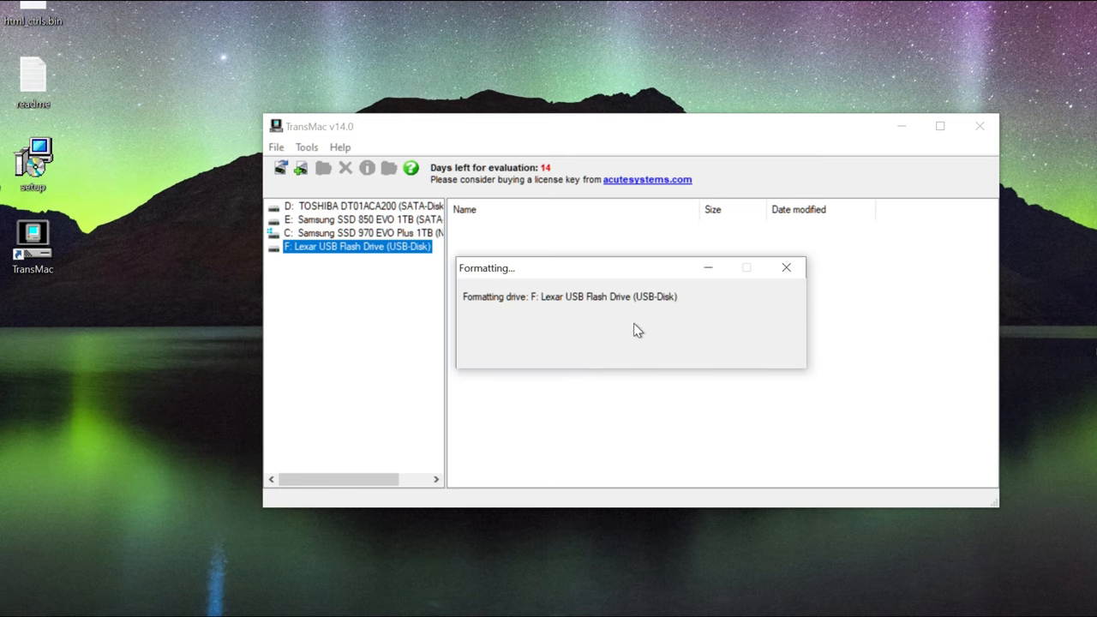
mouse_move(627, 333)
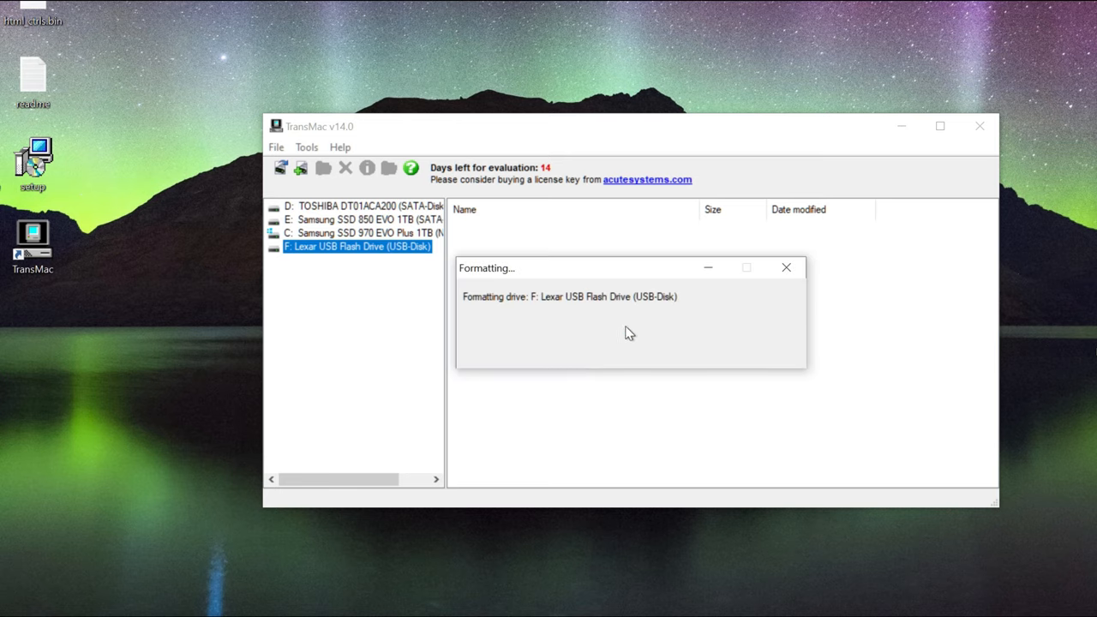
mouse_move(82, 299)
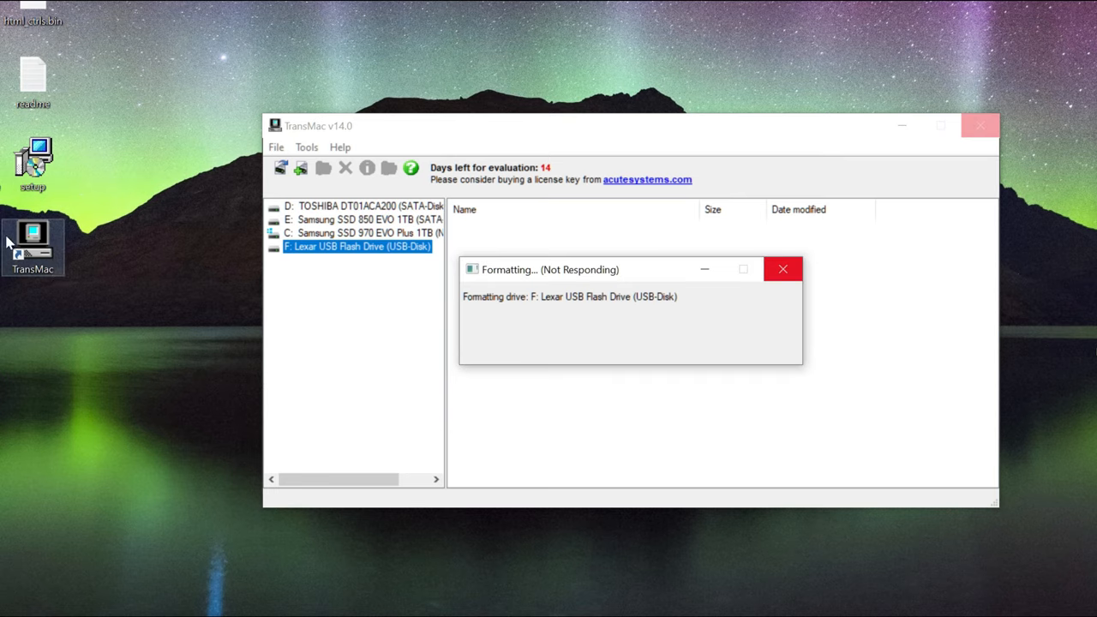
right_click(33, 243)
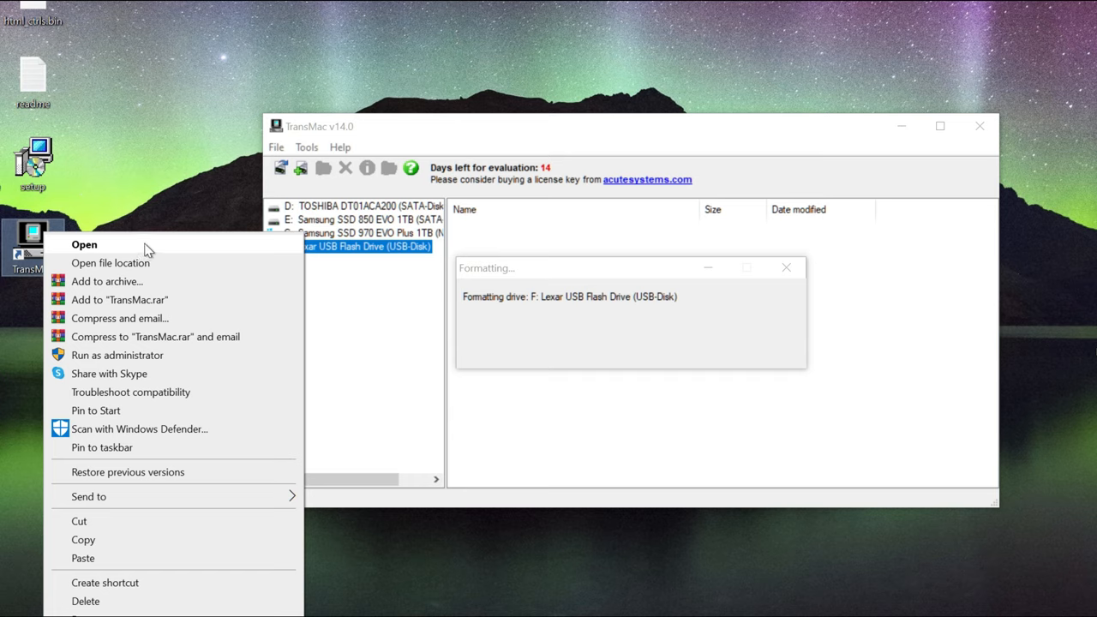
mouse_move(637, 237)
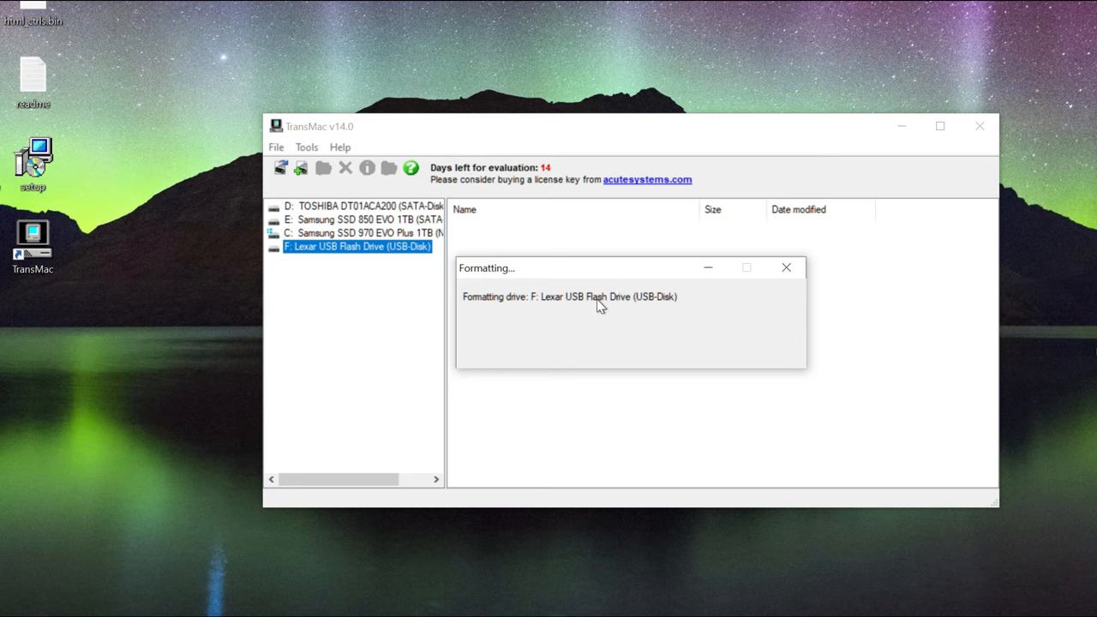
mouse_move(535, 356)
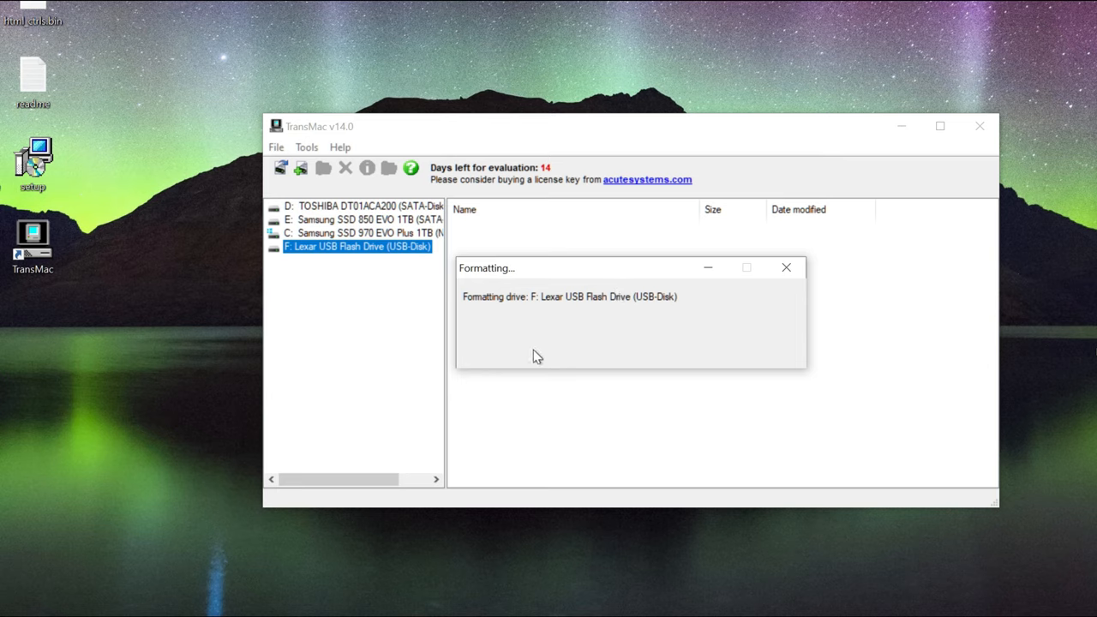
mouse_move(180, 351)
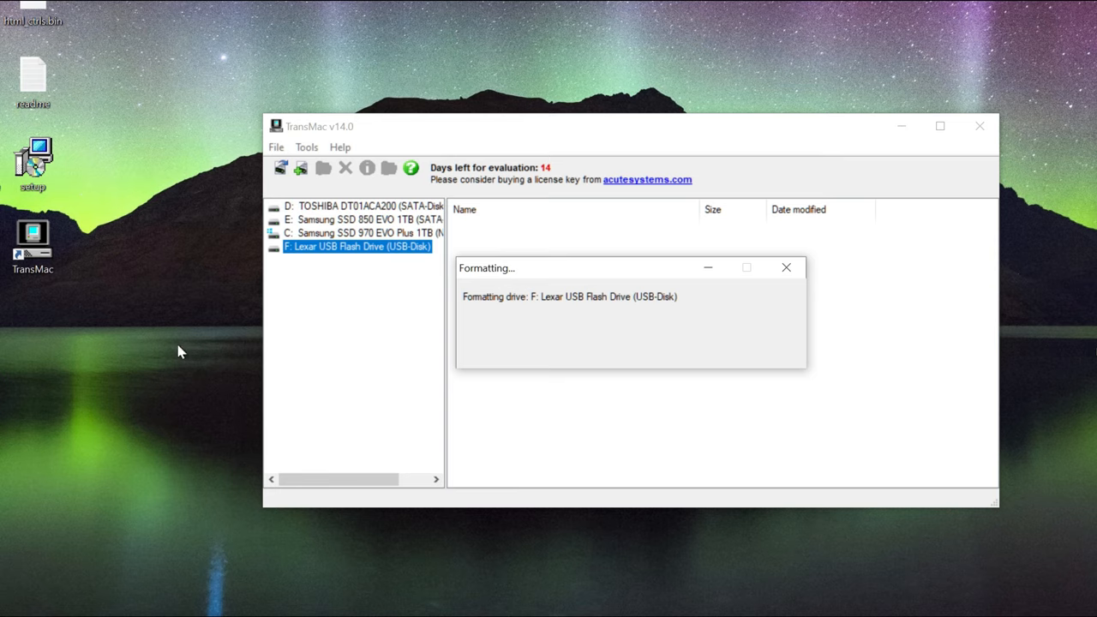
right_click(31, 243)
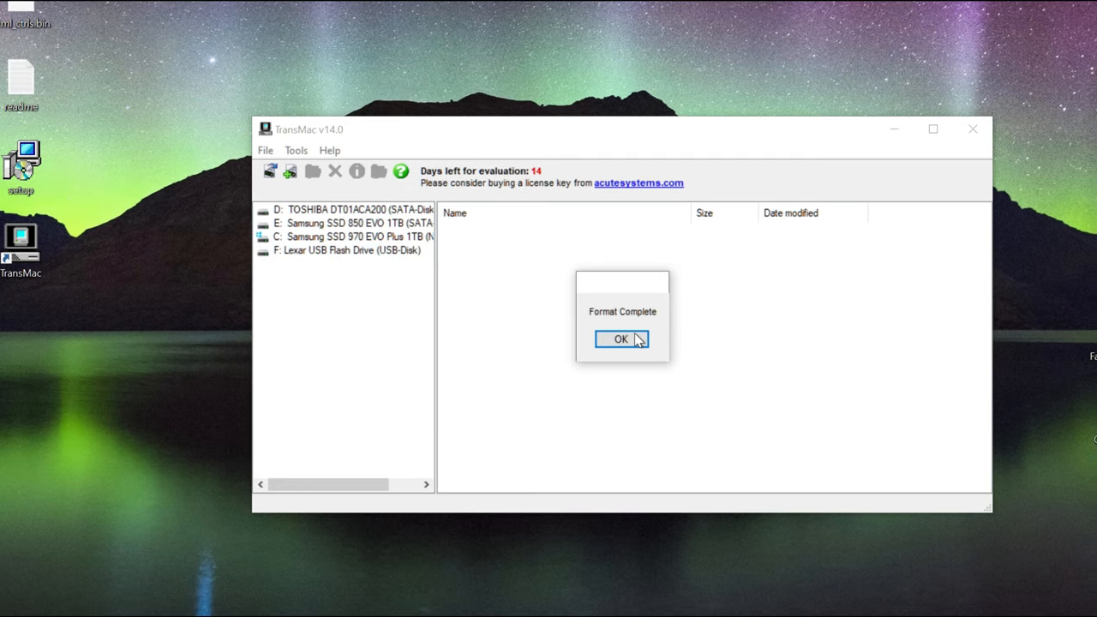
Acknowledge the Format Complete message, leaving the Mac-formatted Lexar drive listed.
click(620, 339)
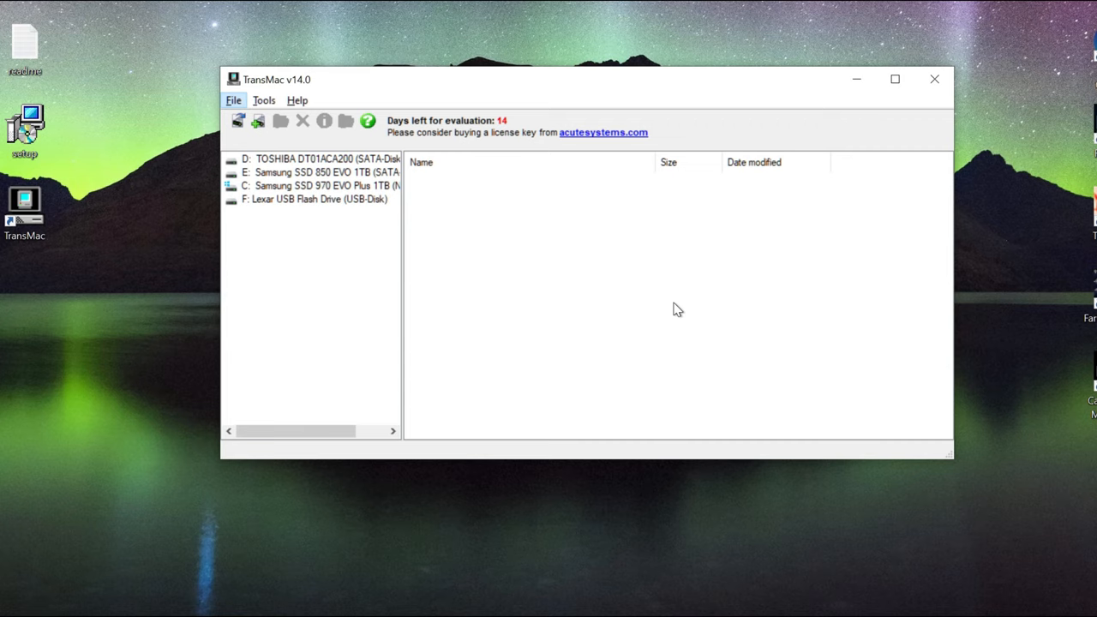
mouse_move(597, 232)
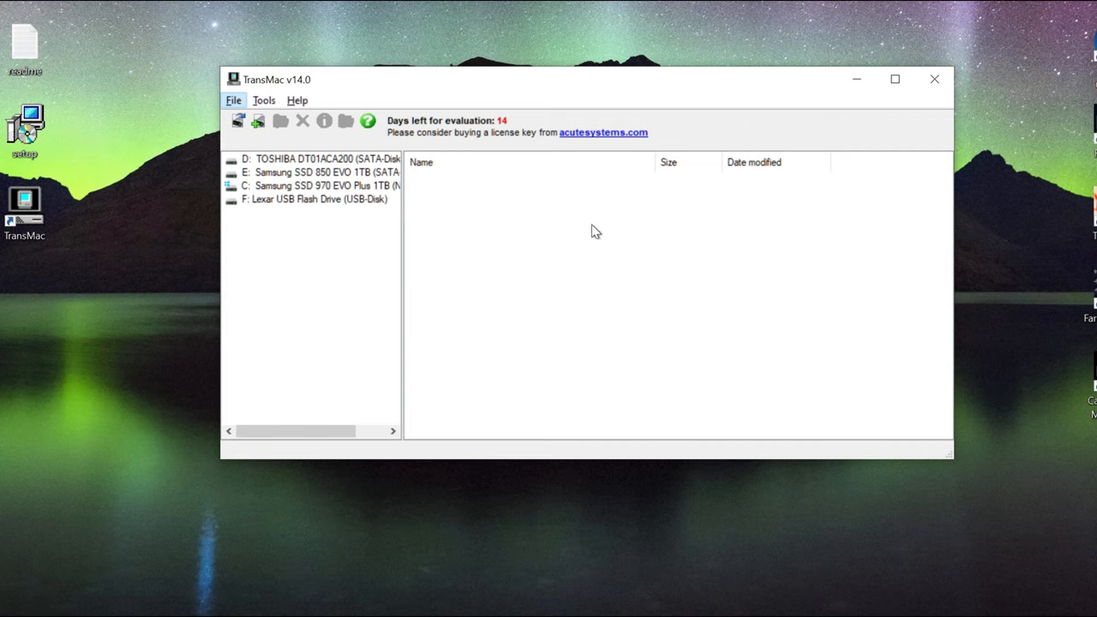
mouse_move(578, 290)
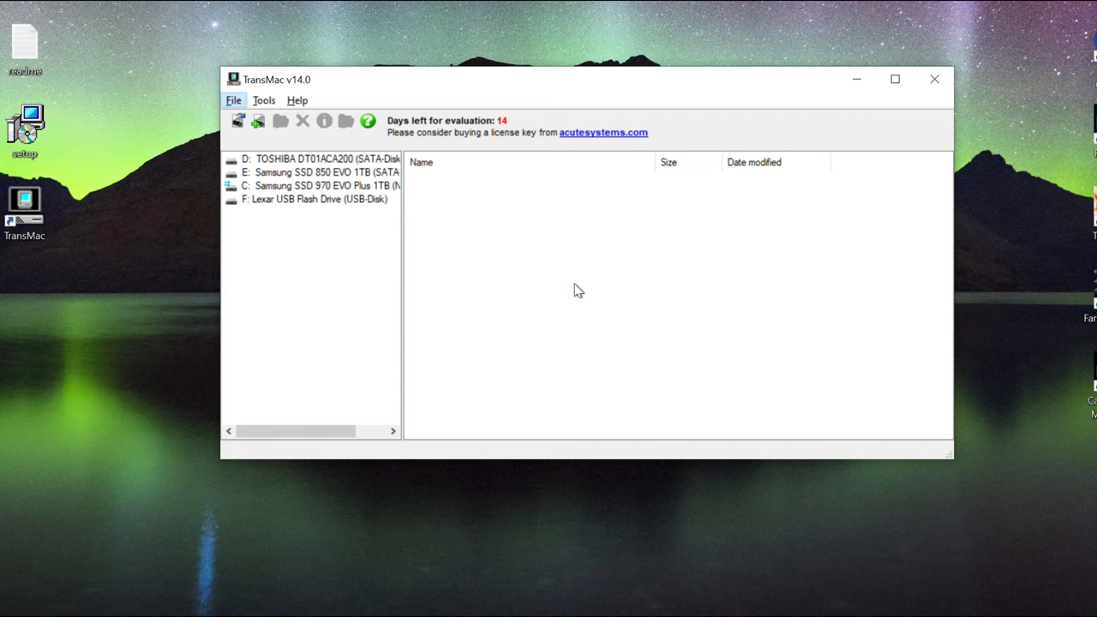
mouse_move(573, 289)
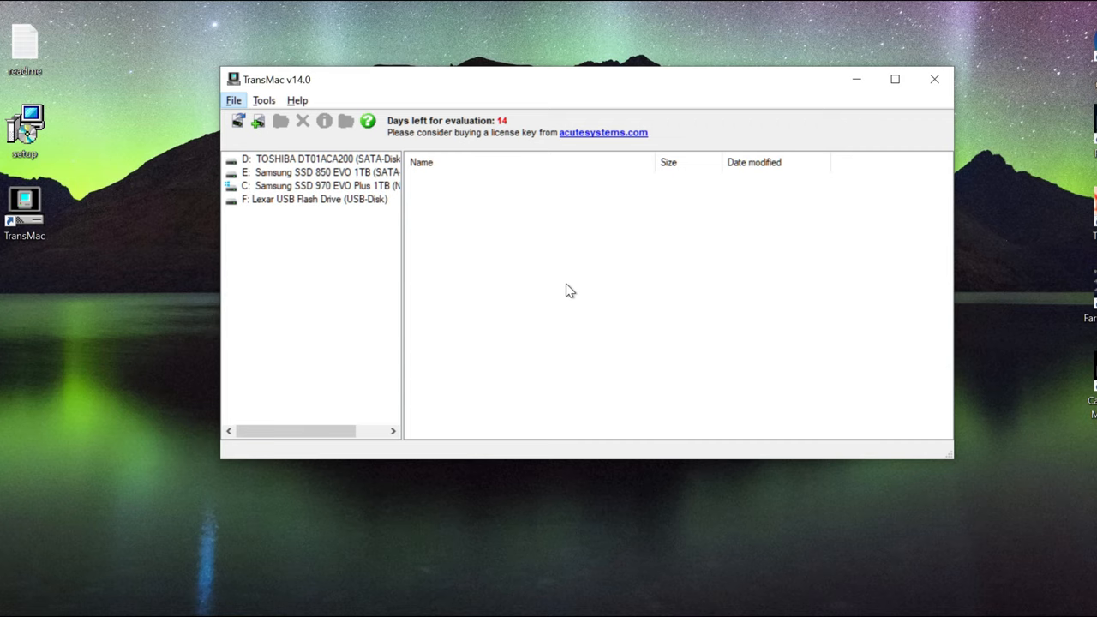
mouse_move(374, 240)
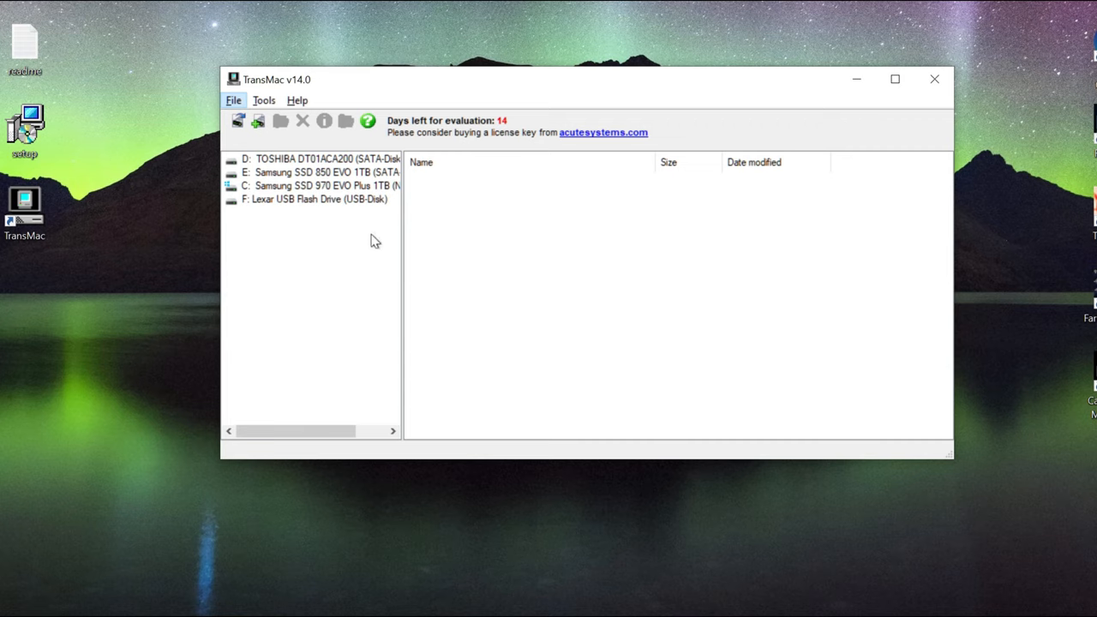
Start Restore with Disk Image on the Lexar drive and browse Desktop showing all file types.
right_click(317, 199)
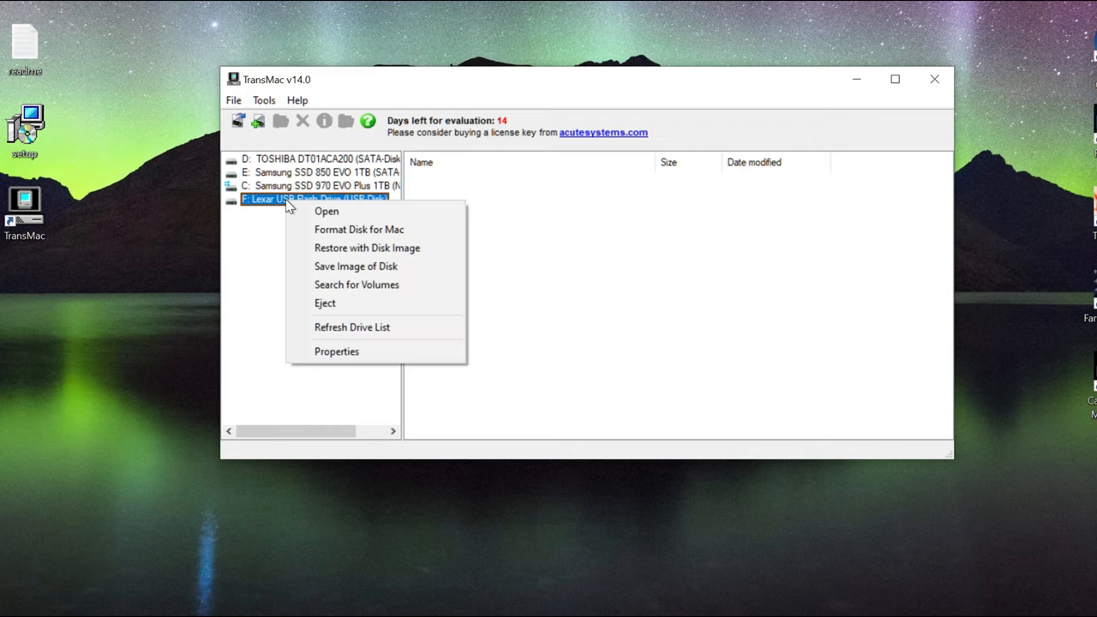
mouse_move(366, 247)
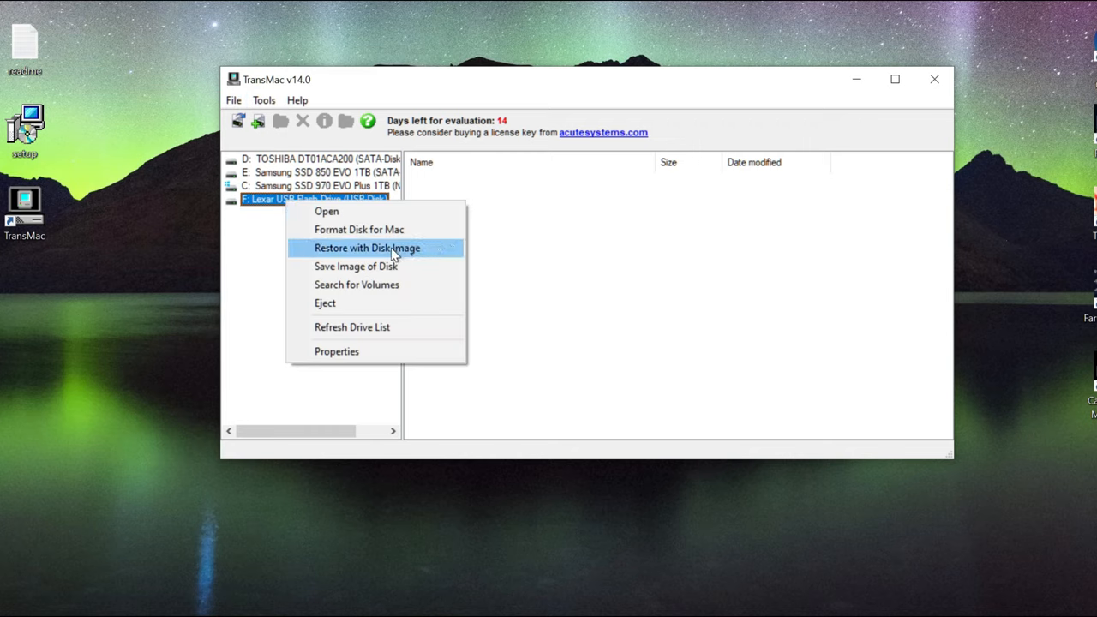
click(367, 247)
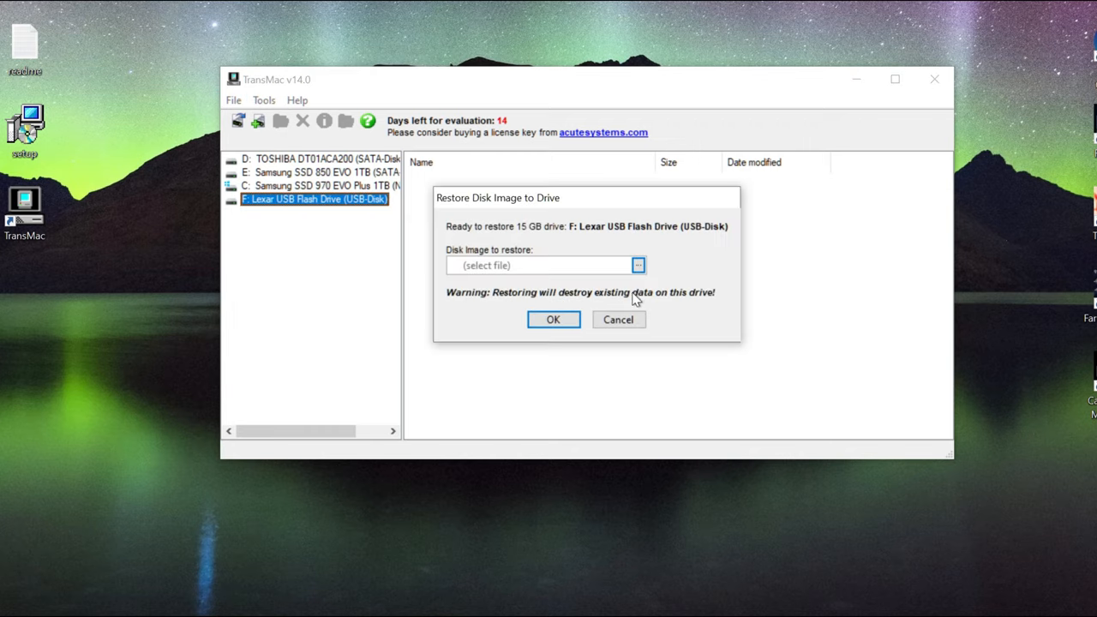
click(638, 264)
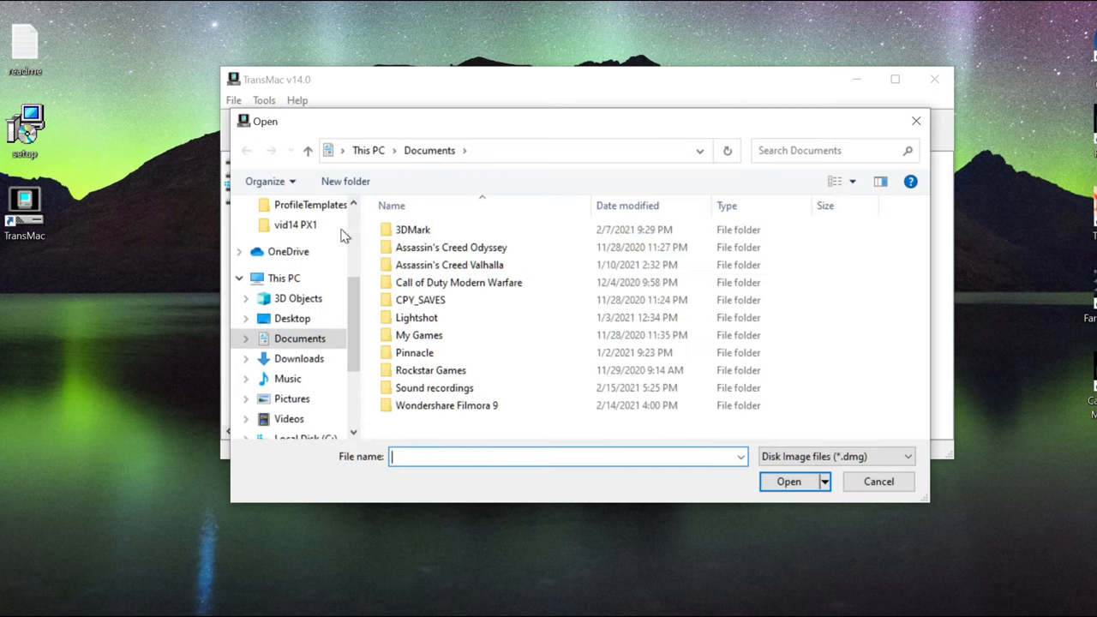
scroll(up, 3)
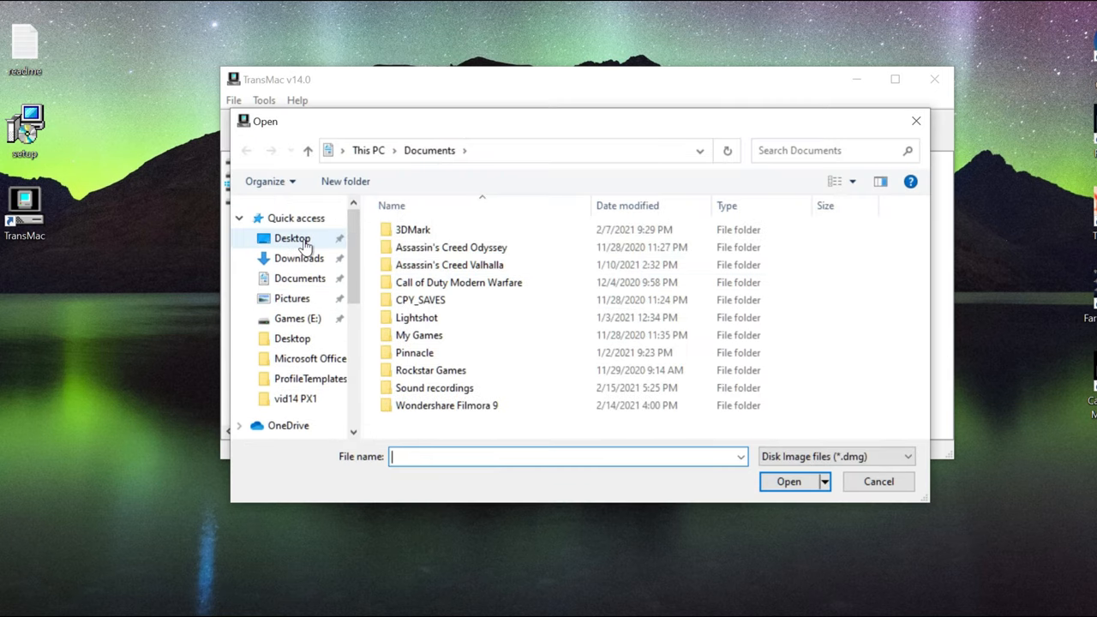
click(291, 238)
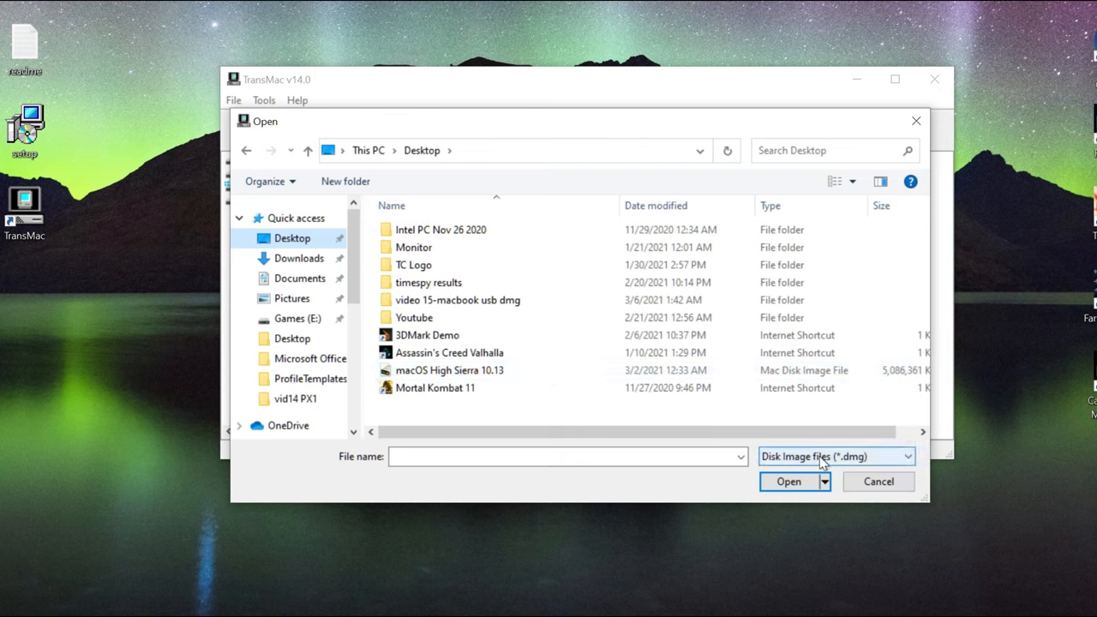
click(905, 456)
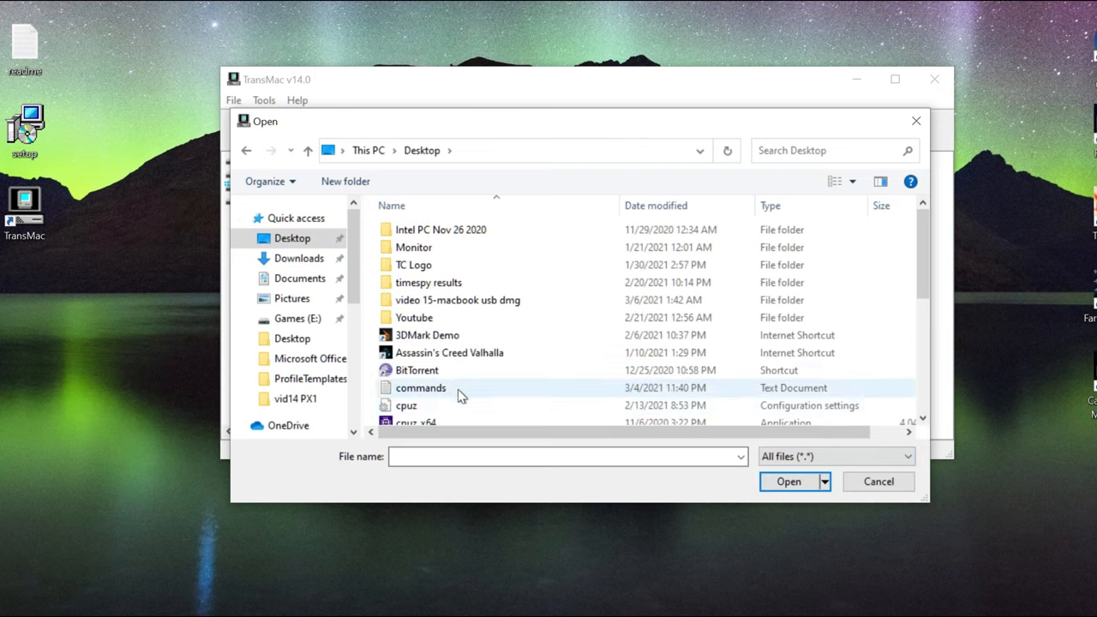
Select macOS High Sierra 10.13.dmg and begin restoring it onto the drive.
scroll(down, 3)
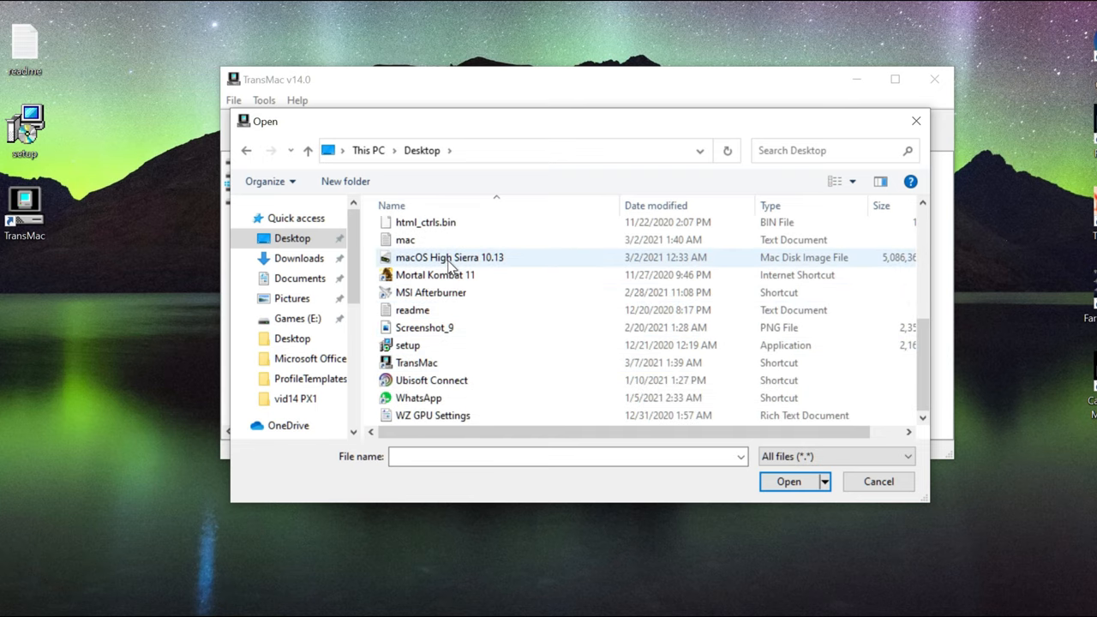
click(449, 257)
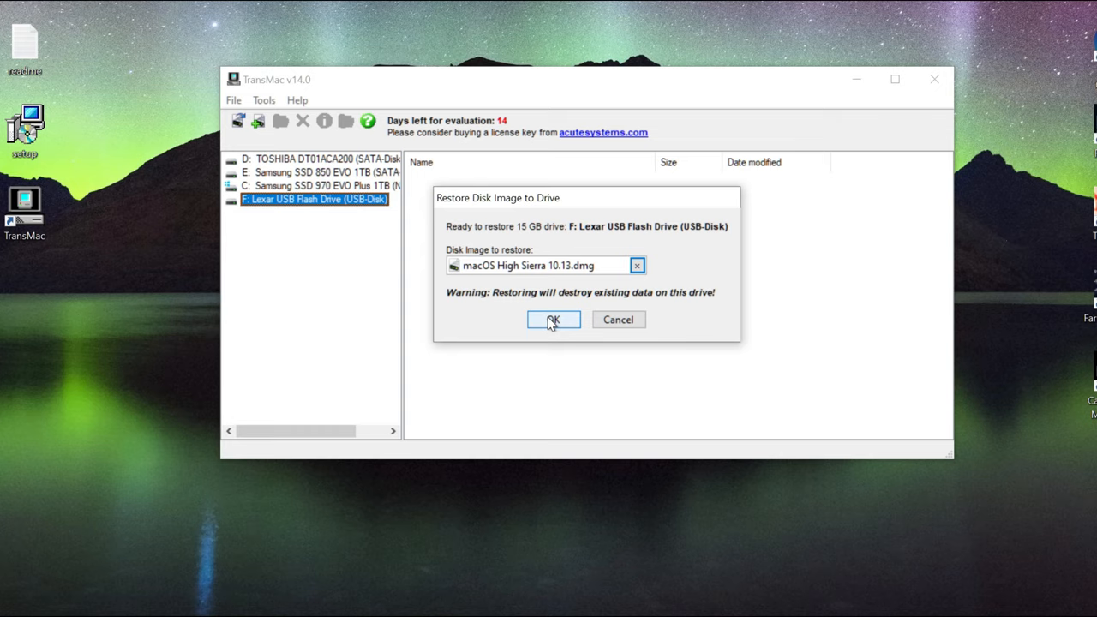
click(552, 319)
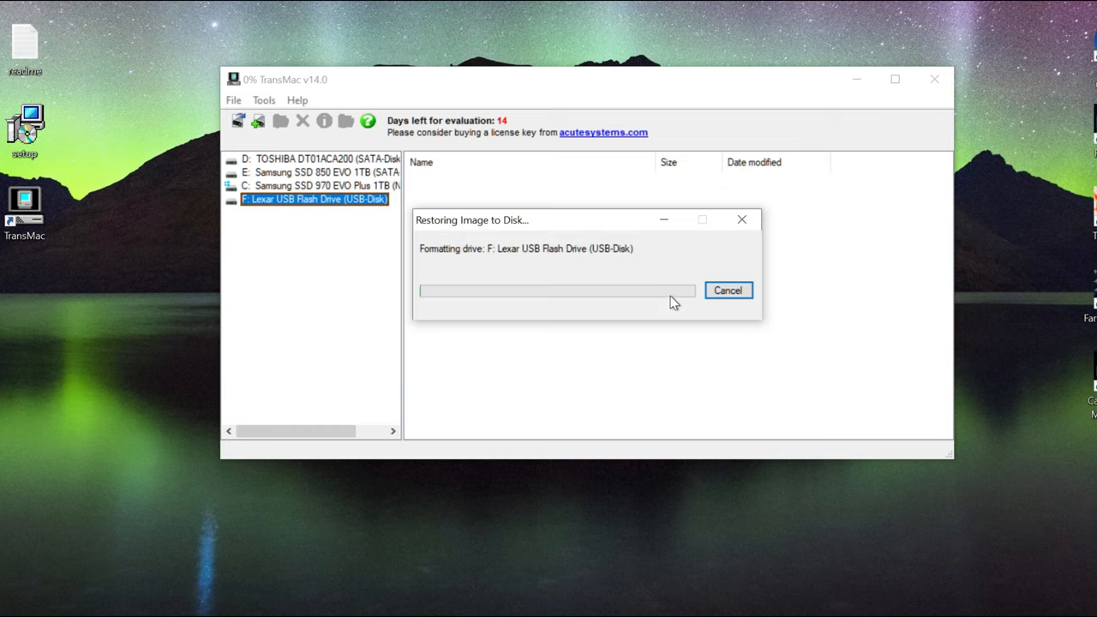
mouse_move(574, 349)
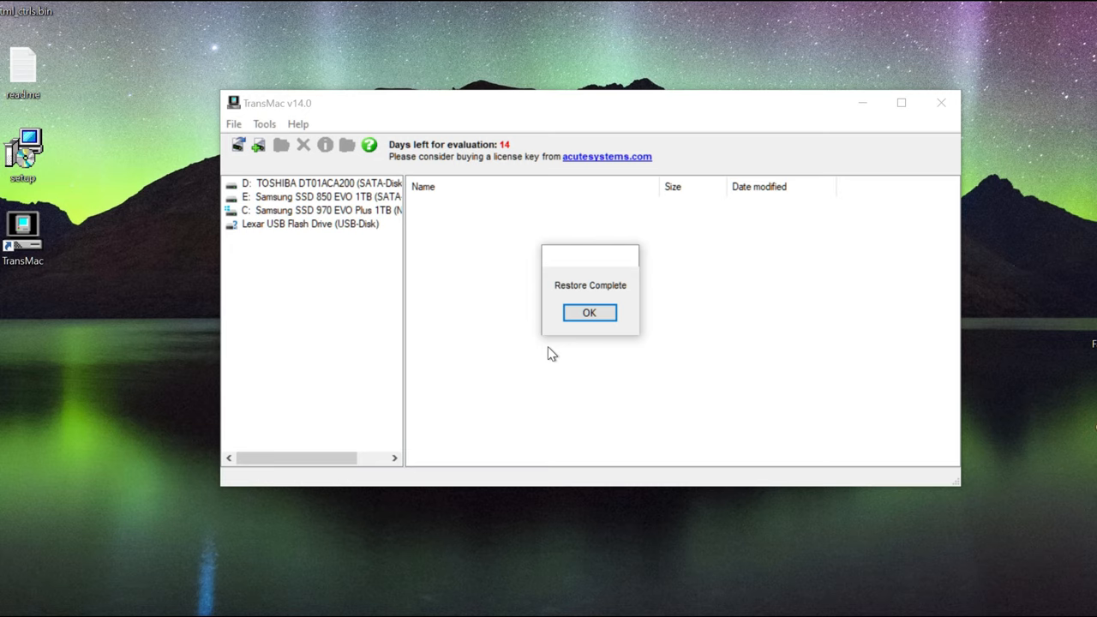
Acknowledge the Restore Complete message and show This PC with the computer's drives.
click(590, 312)
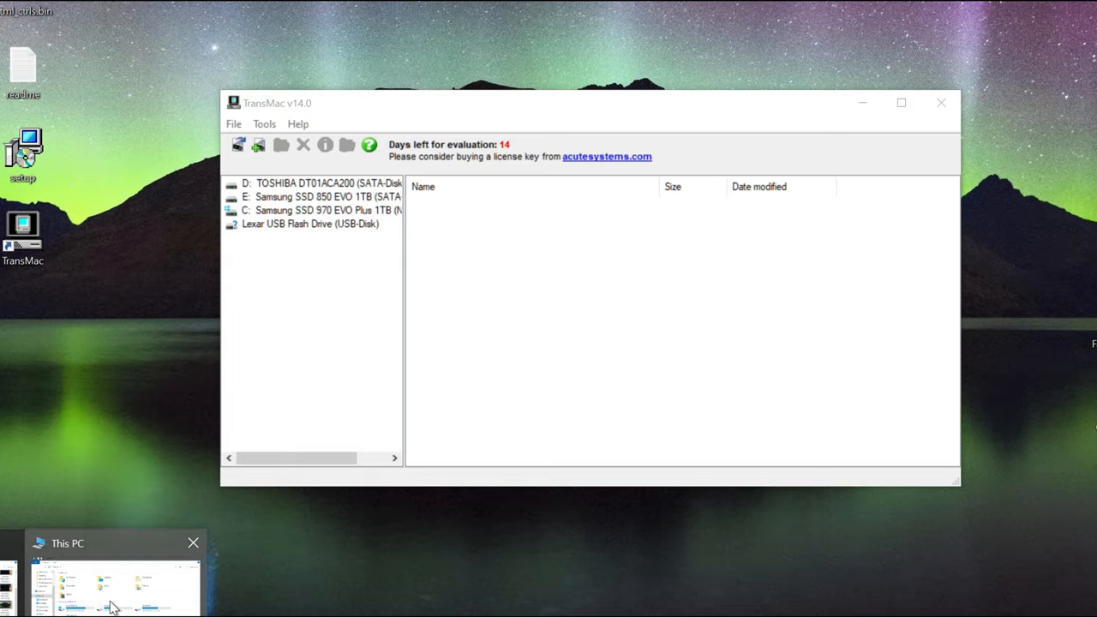
click(116, 586)
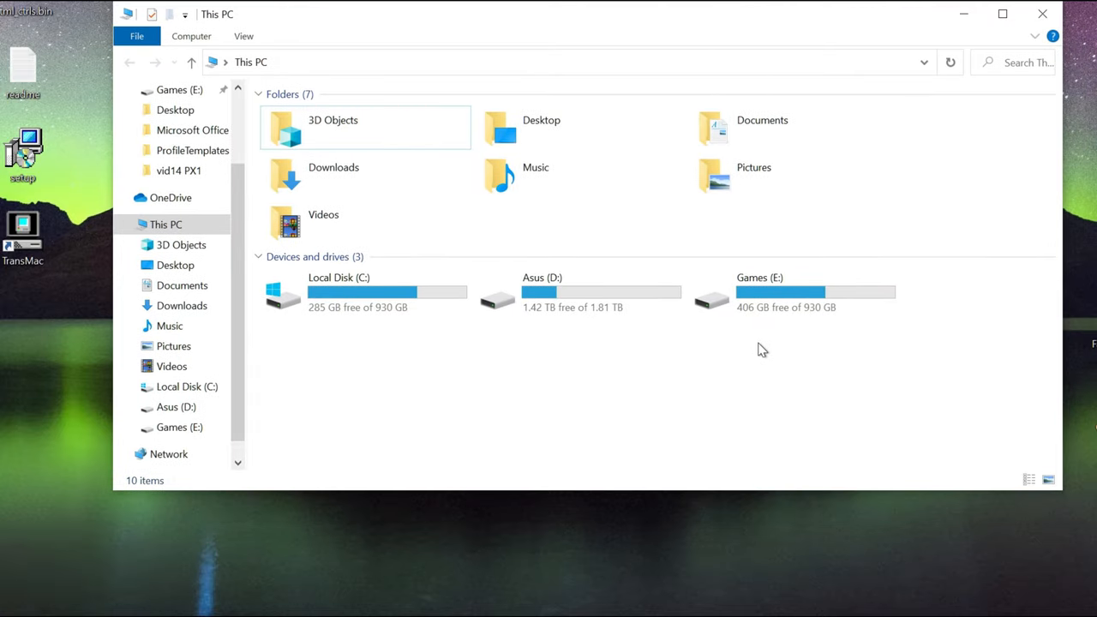
mouse_move(756, 350)
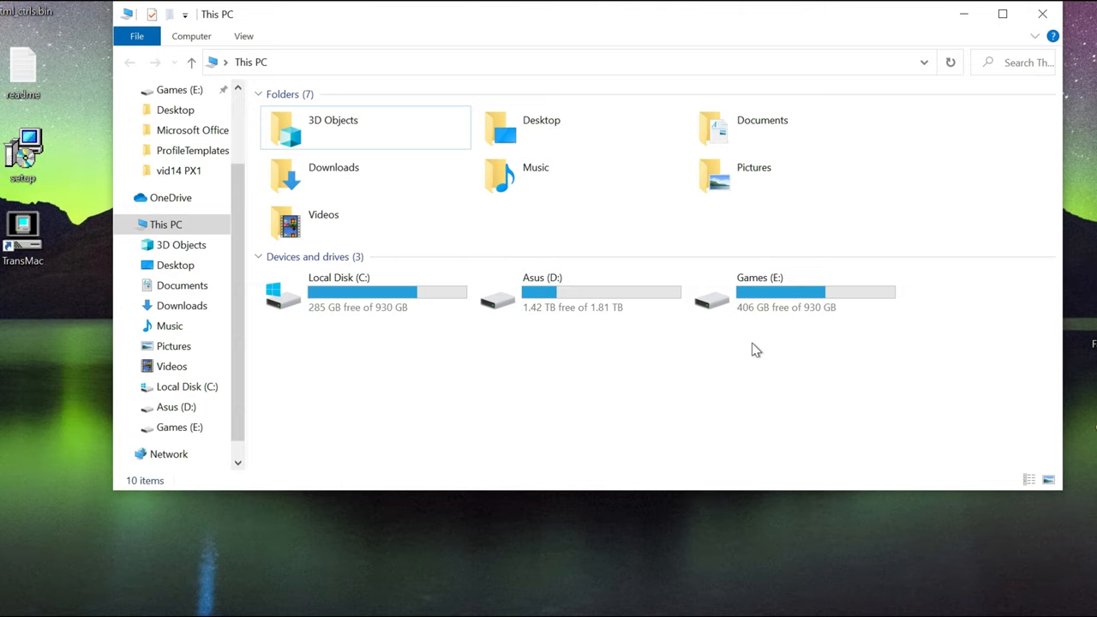
mouse_move(484, 370)
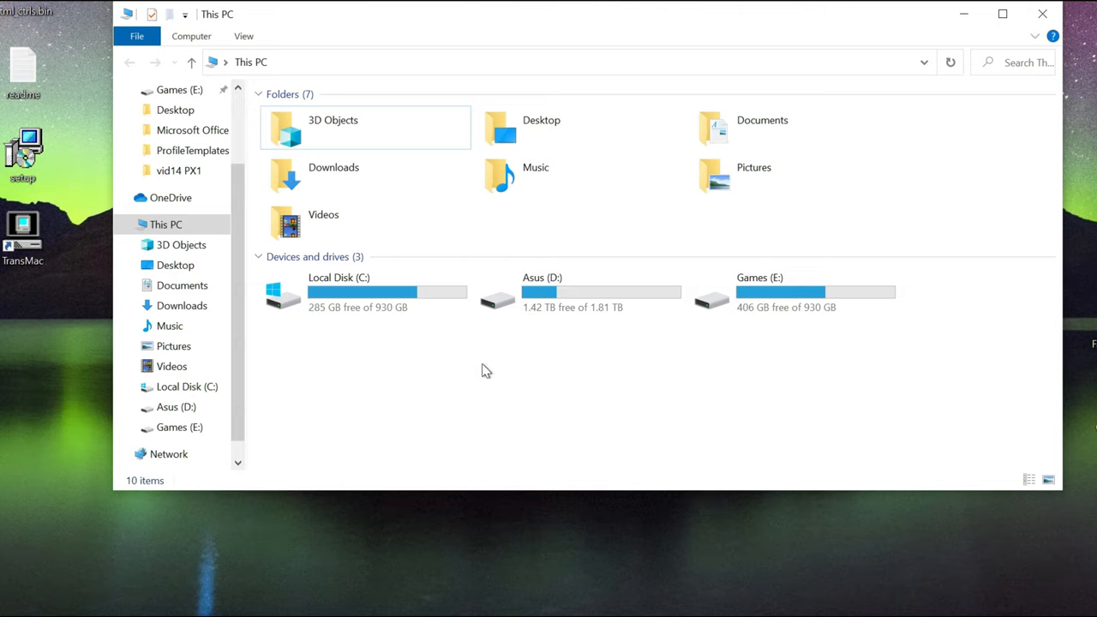
mouse_move(408, 387)
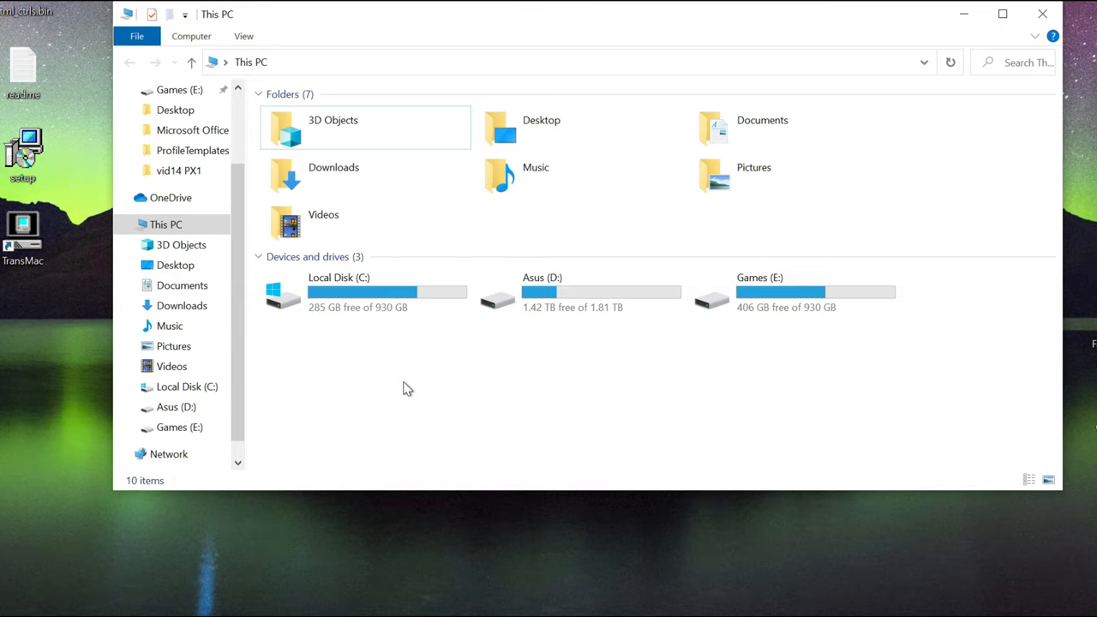
mouse_move(300, 322)
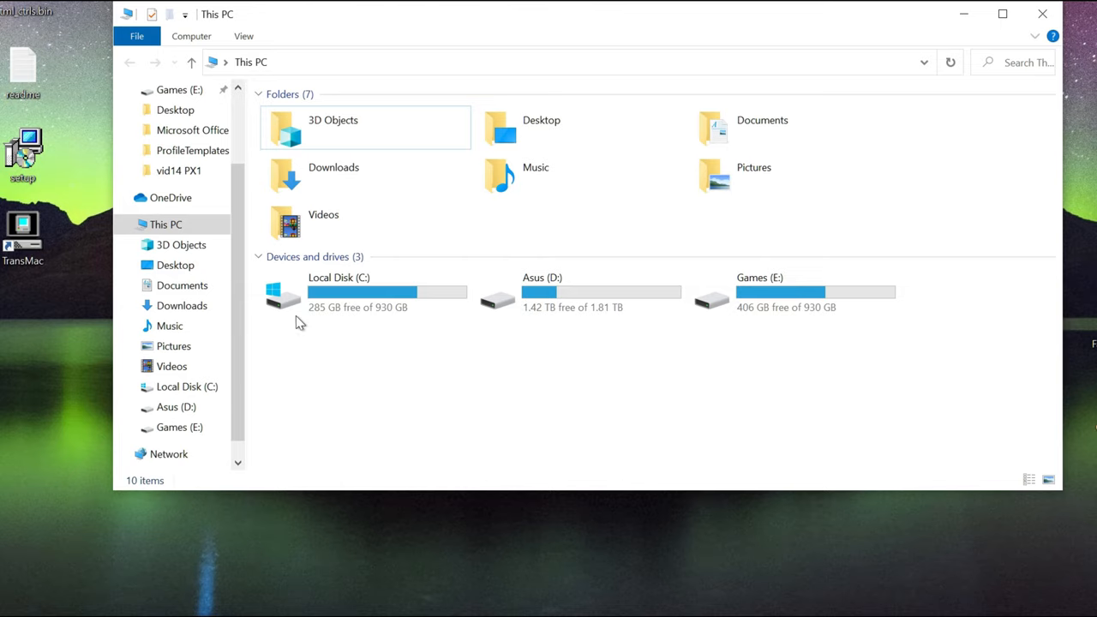
mouse_move(796, 41)
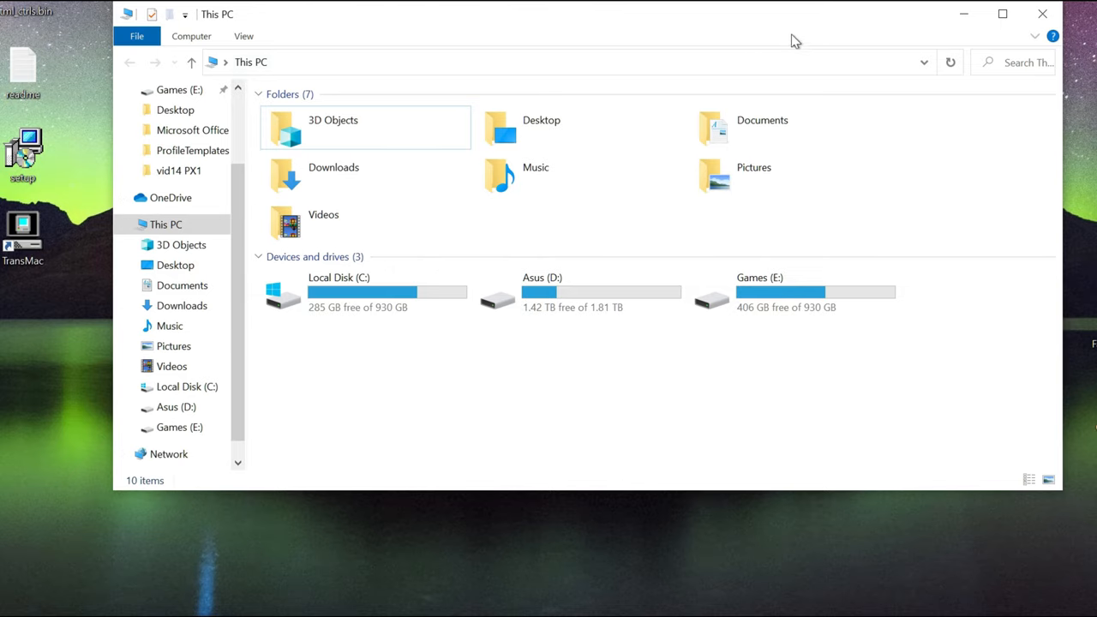
mouse_move(549, 292)
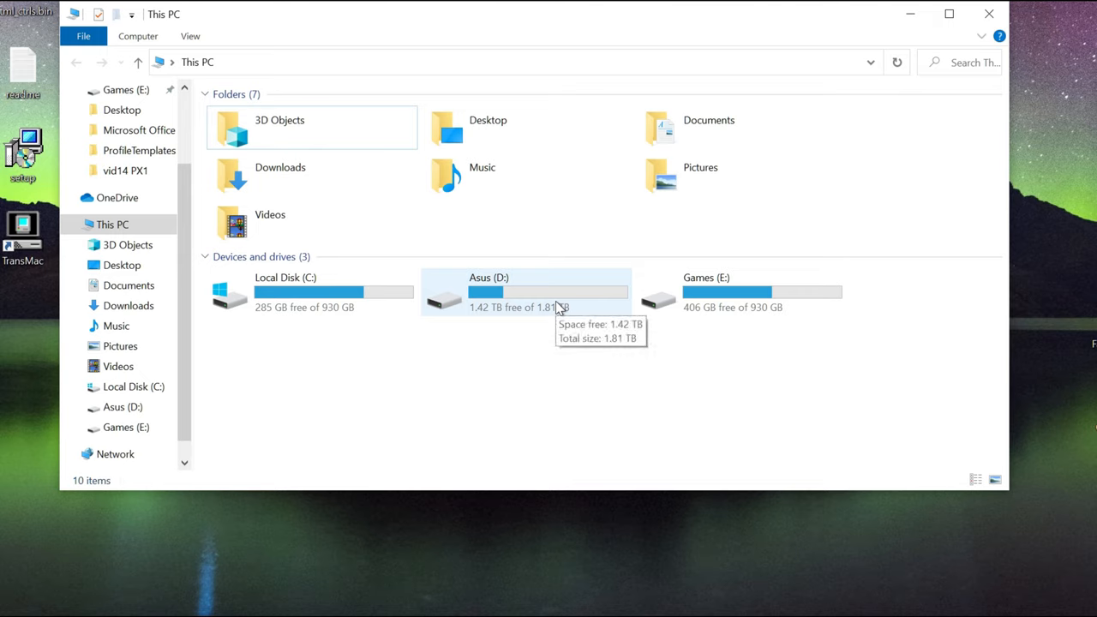